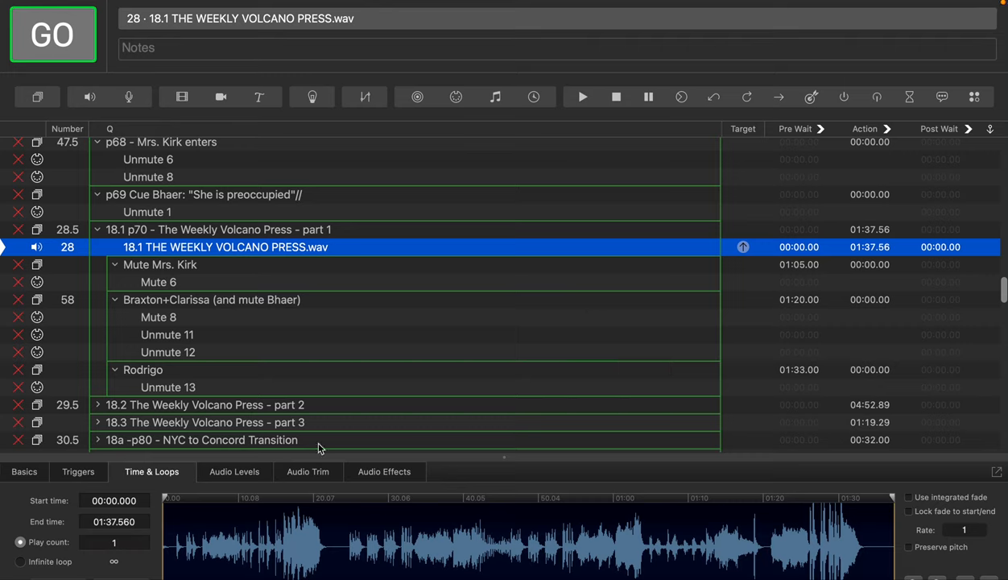
mouse_move(370, 413)
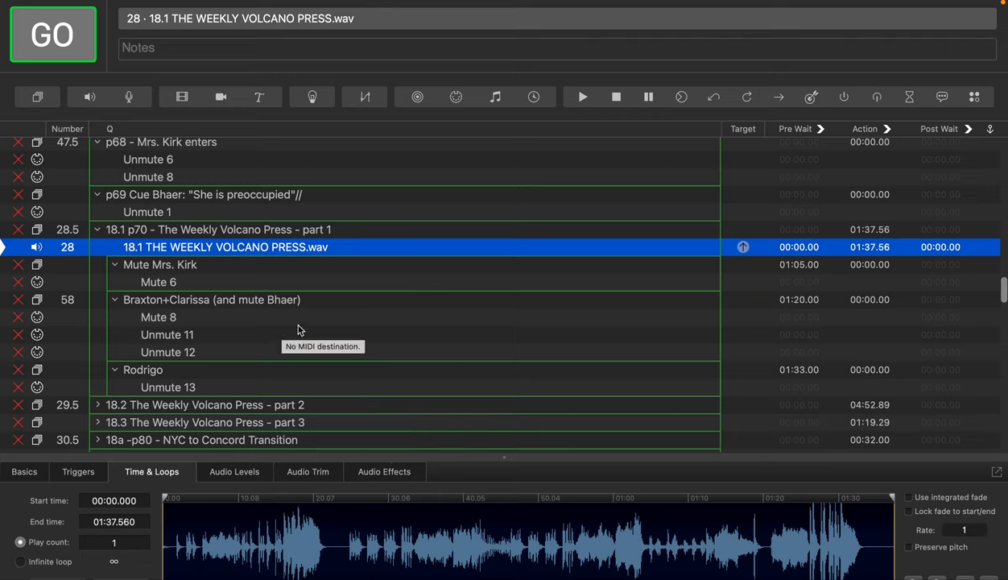
mouse_move(786, 551)
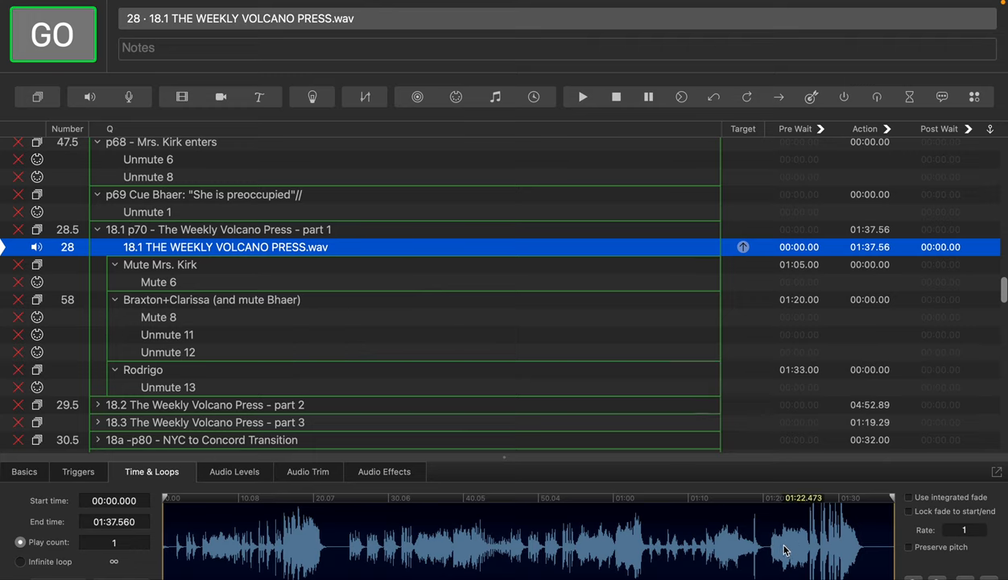
mouse_move(165, 523)
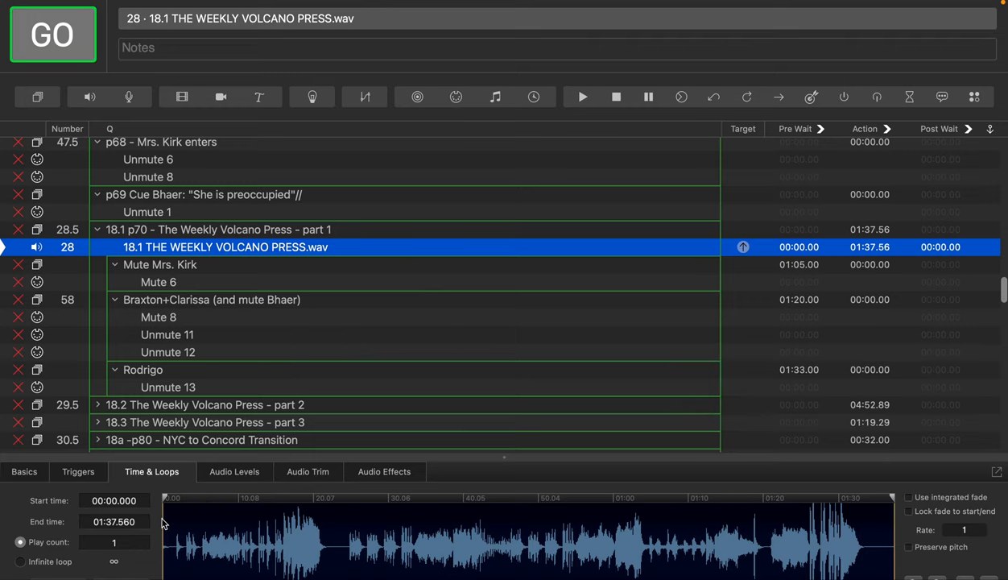
mouse_move(143, 267)
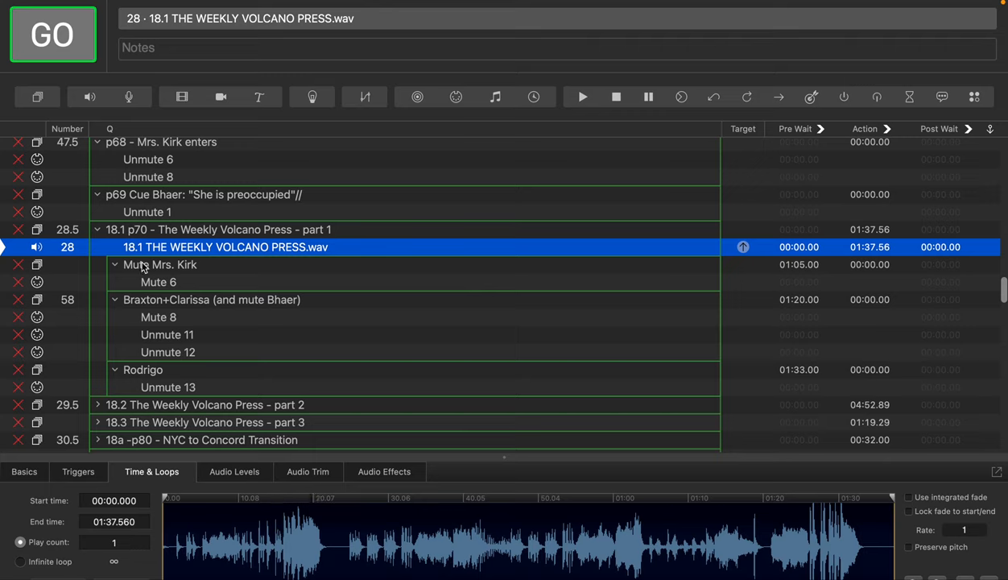
mouse_move(245, 248)
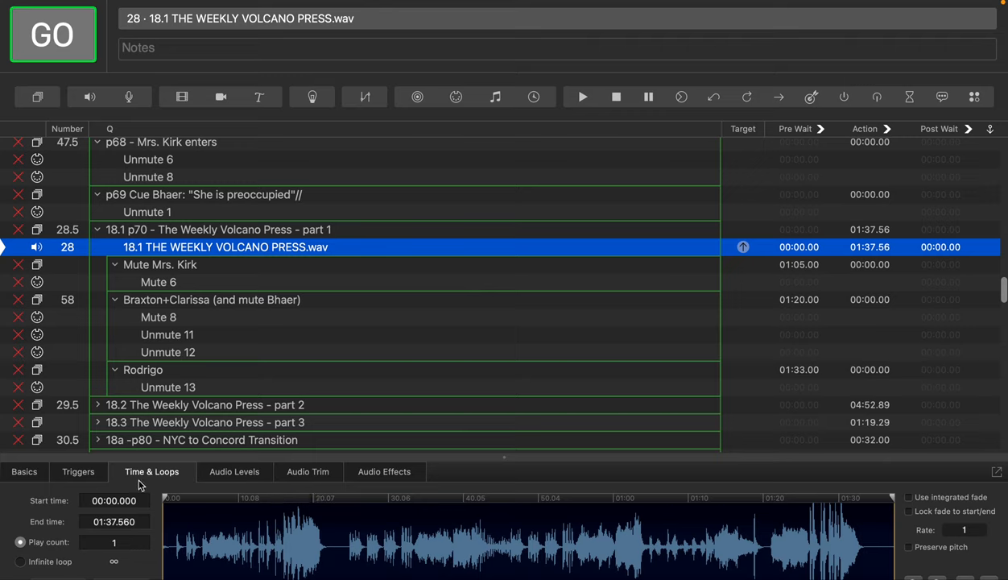
mouse_move(158, 477)
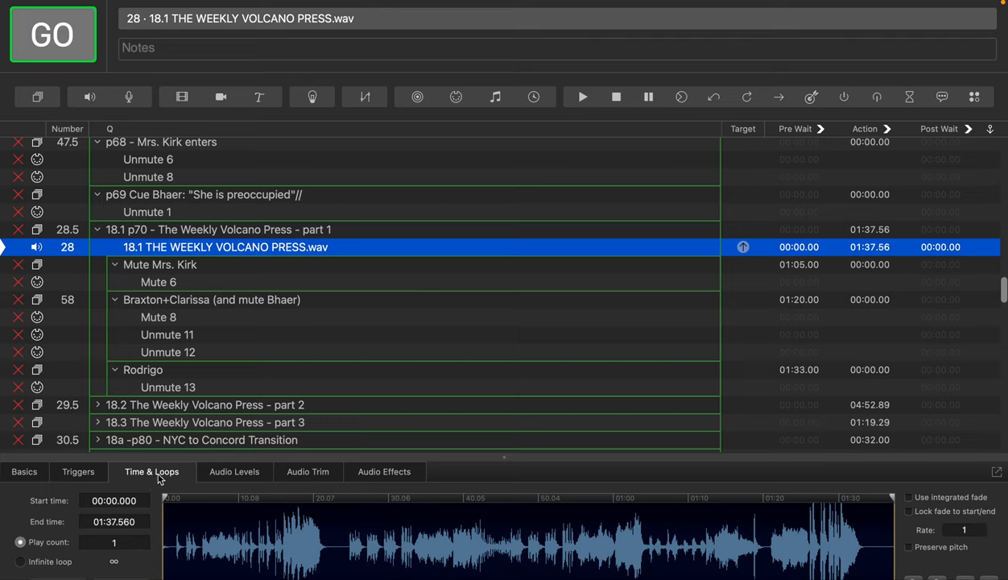
mouse_move(148, 477)
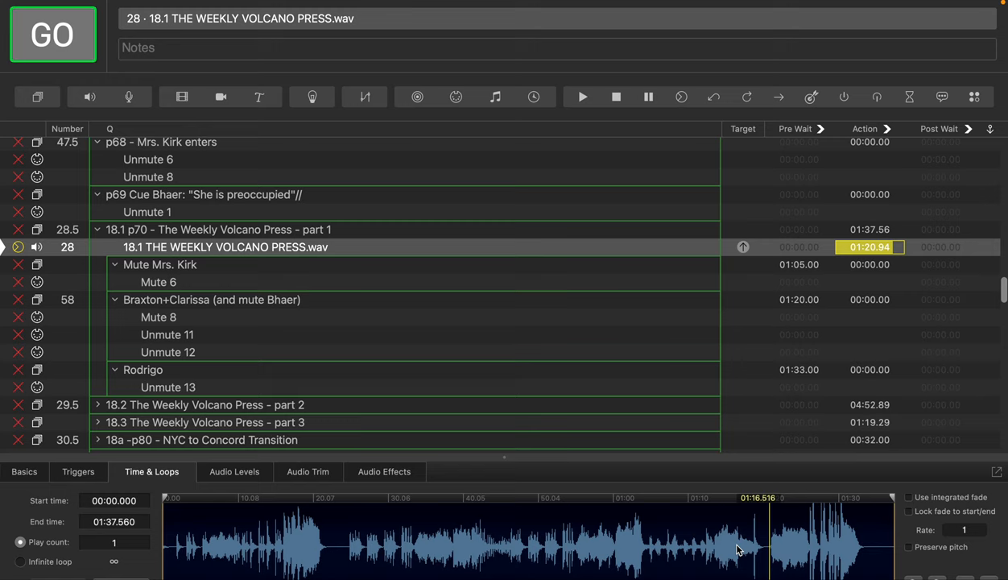
mouse_move(282, 245)
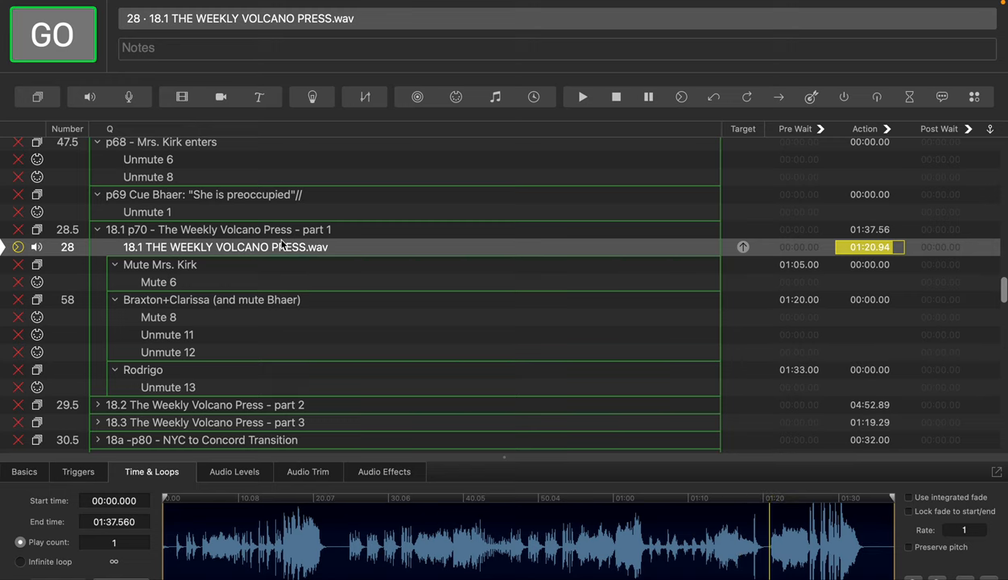
- Collapse the 18.1 p70 part 1 group cue to hide its audio and mute sub-cues
click(217, 228)
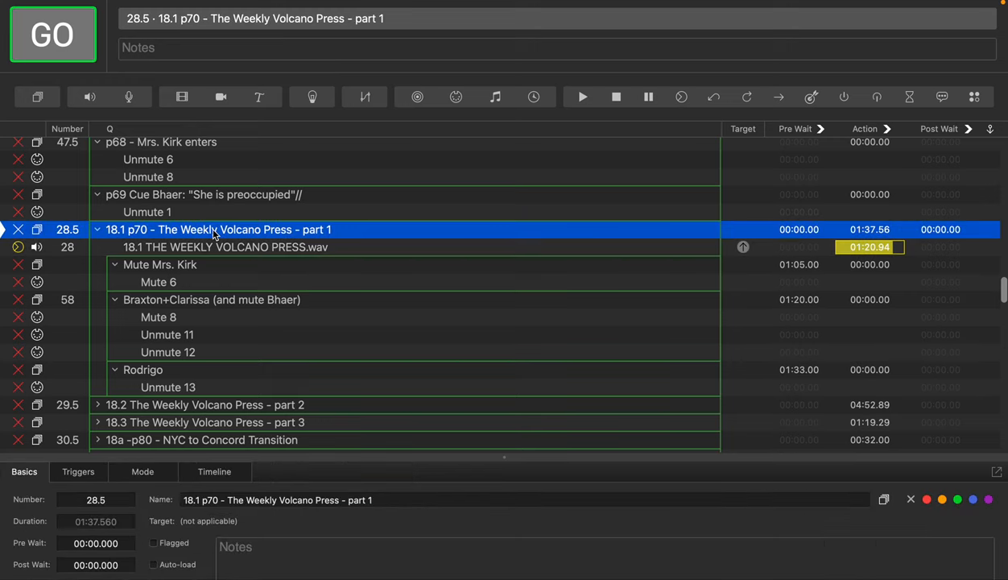
mouse_move(100, 228)
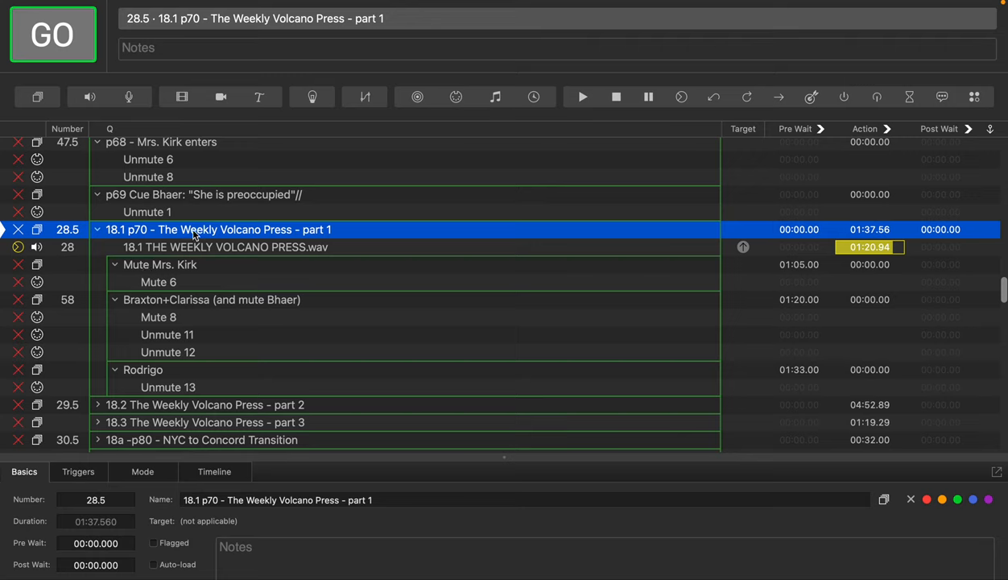
mouse_move(148, 413)
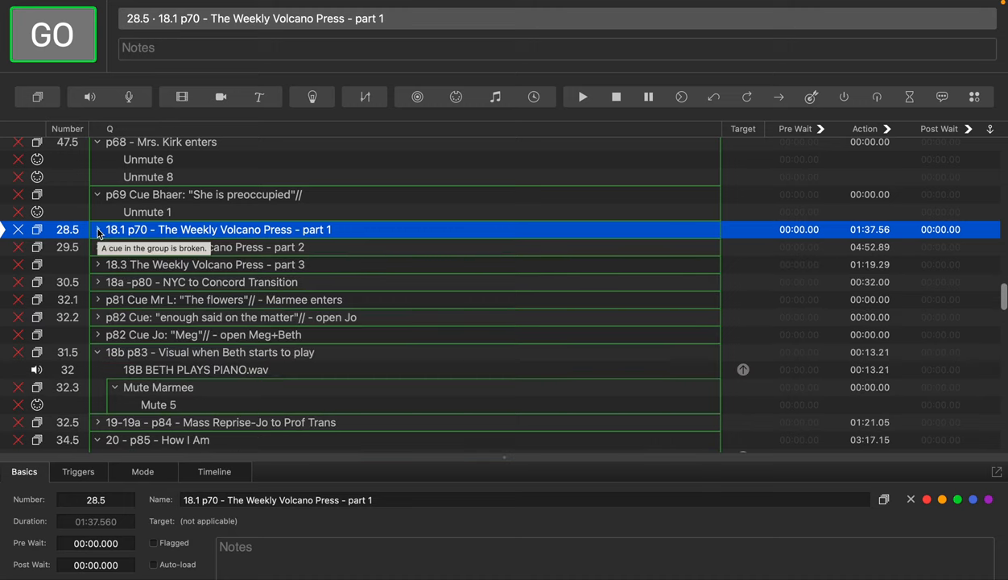
click(98, 229)
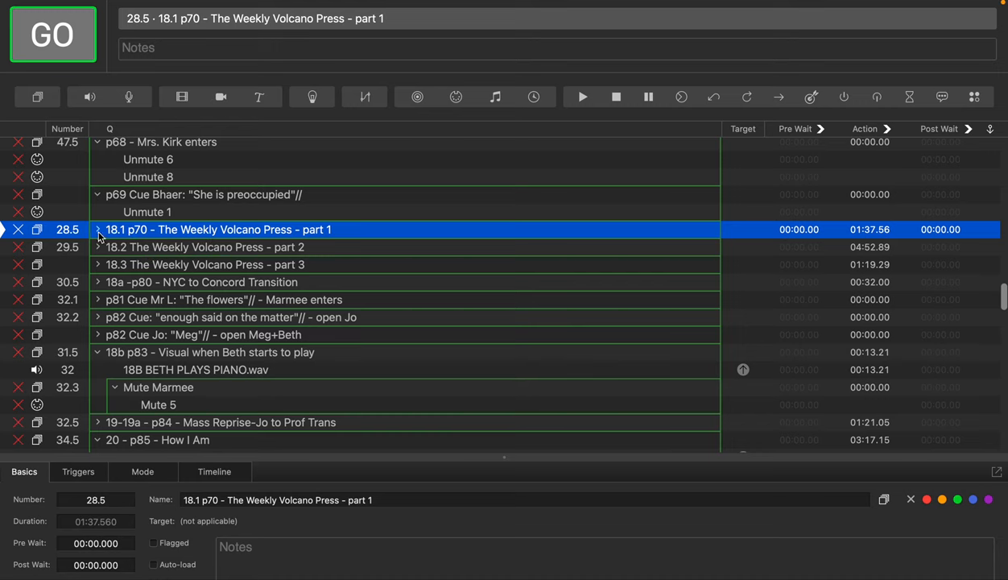
mouse_move(99, 235)
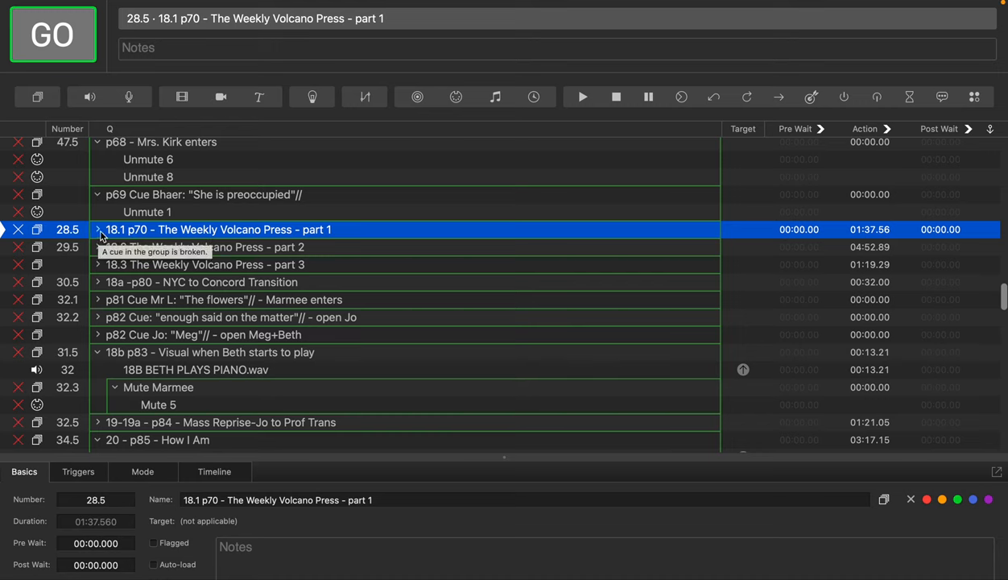
mouse_move(141, 235)
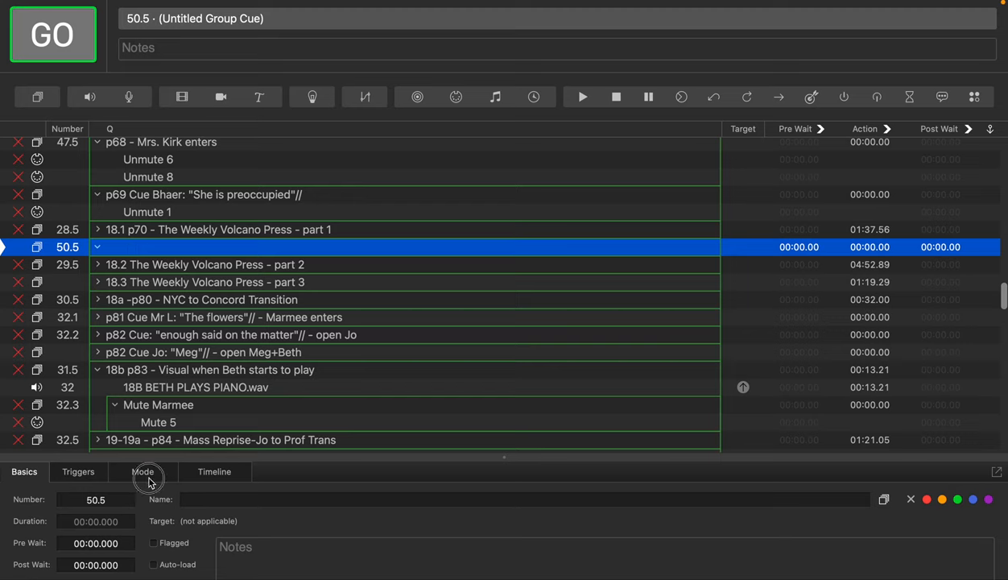
- Keep the new 50.5 group in Timeline mode and expand the part 1 group again
click(142, 471)
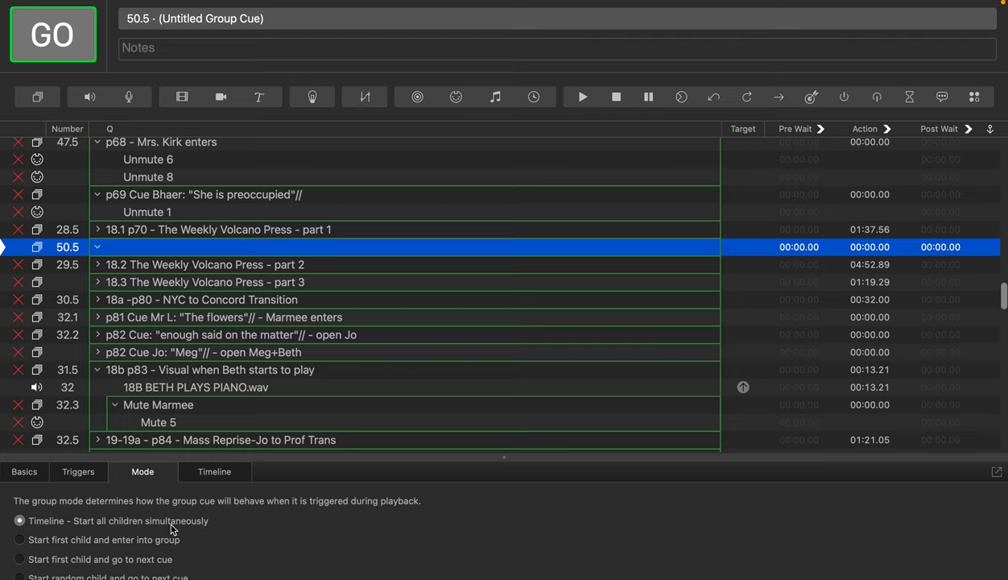
mouse_move(72, 521)
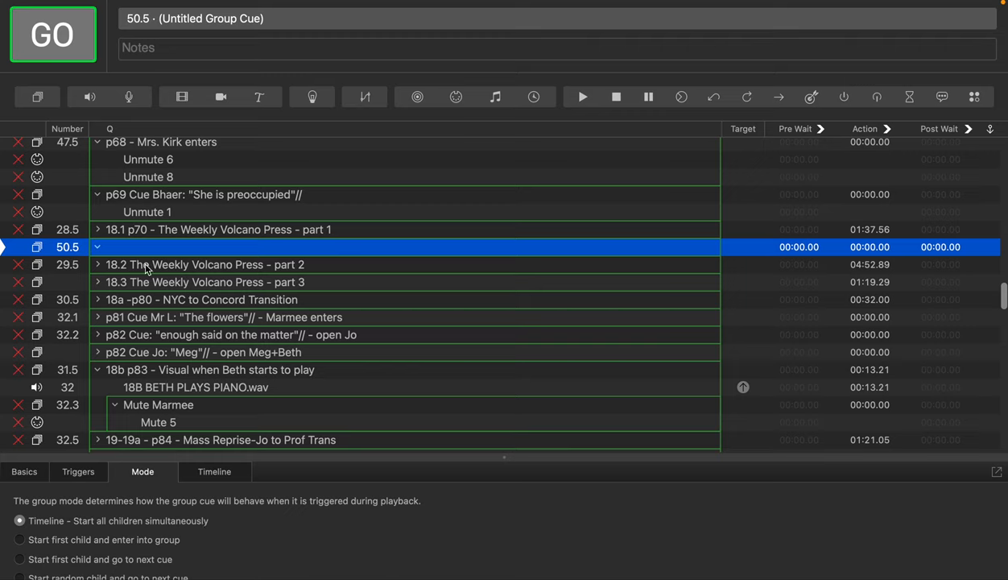
mouse_move(154, 238)
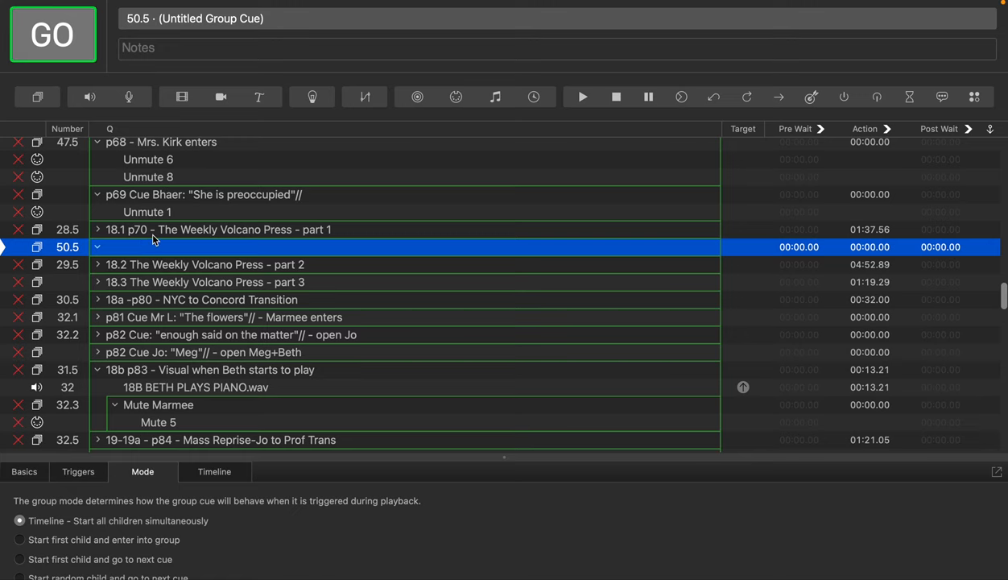
click(97, 229)
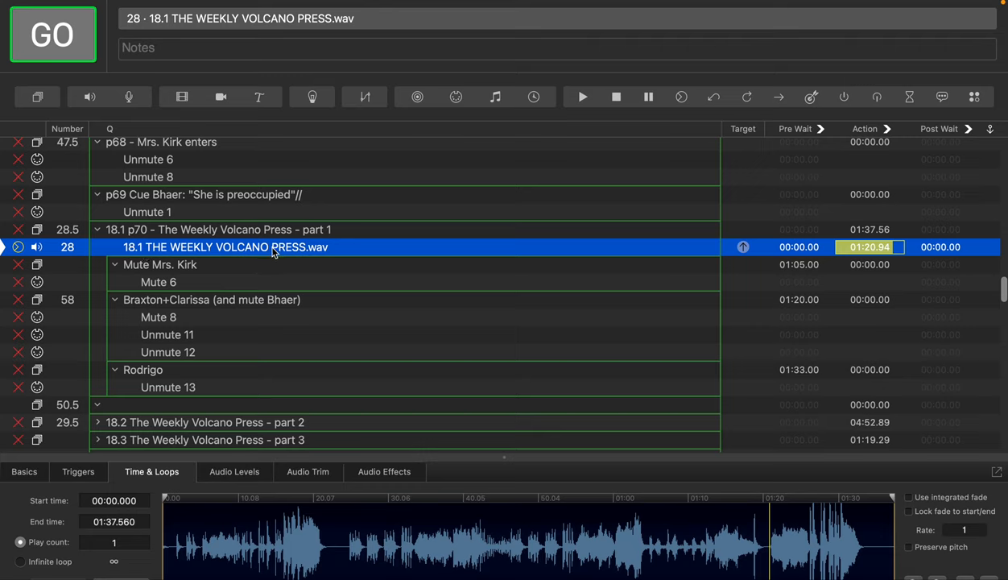
mouse_move(169, 258)
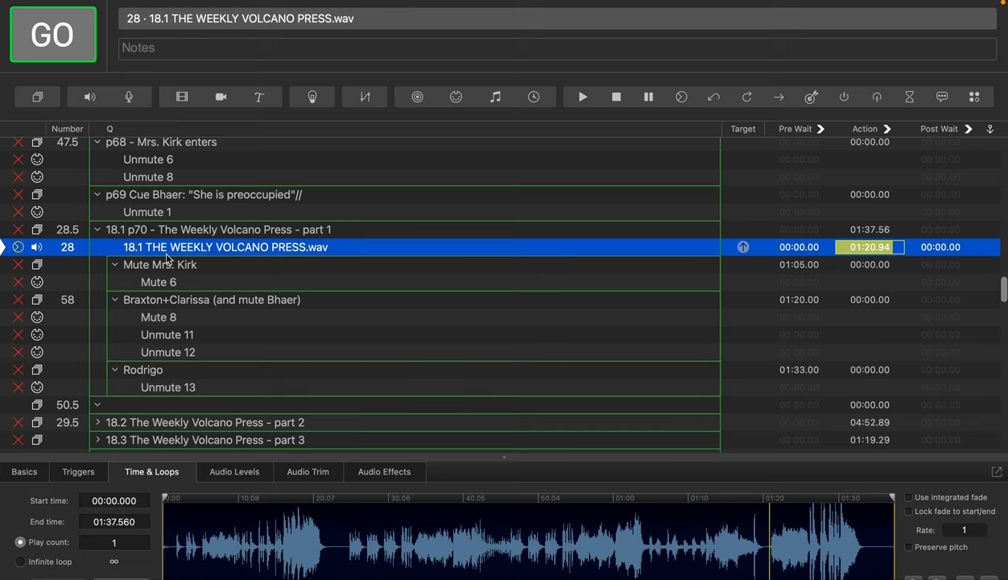
- Copy The Weekly Volcano Press audio cue into the empty 50.5 group
click(67, 404)
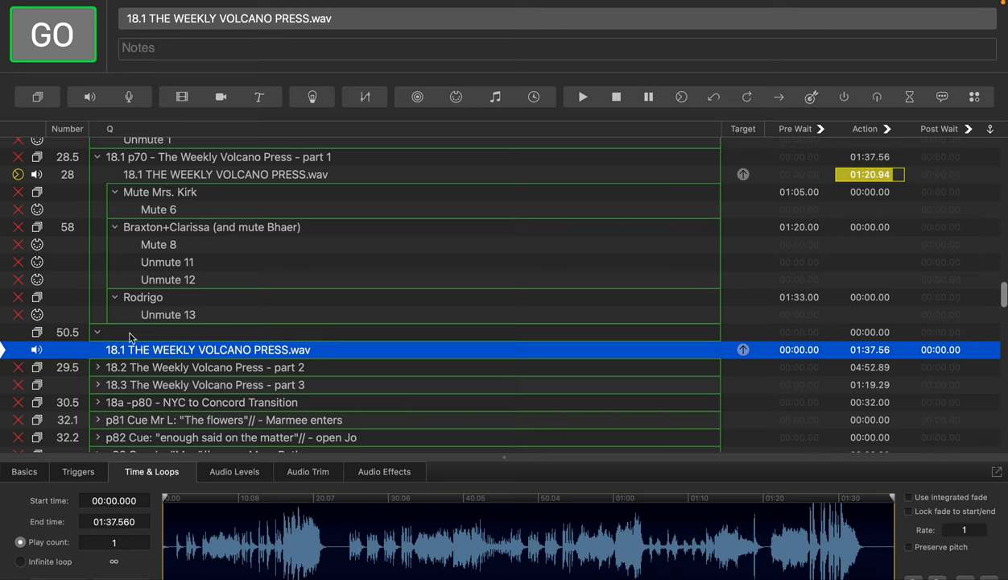
mouse_move(132, 337)
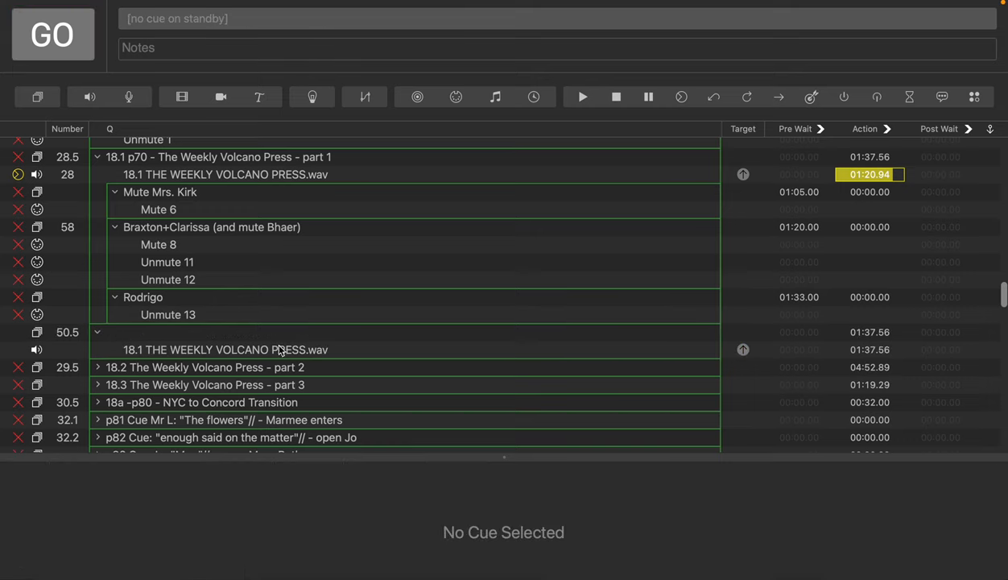
mouse_move(137, 338)
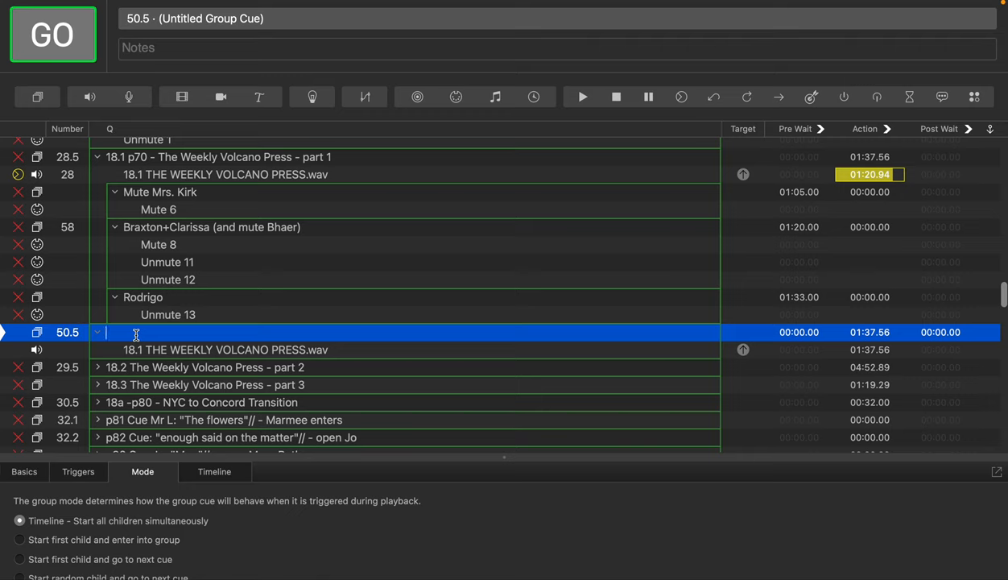
- Name the 50.5 group cue '18.1b p70'
text(18.1b p)
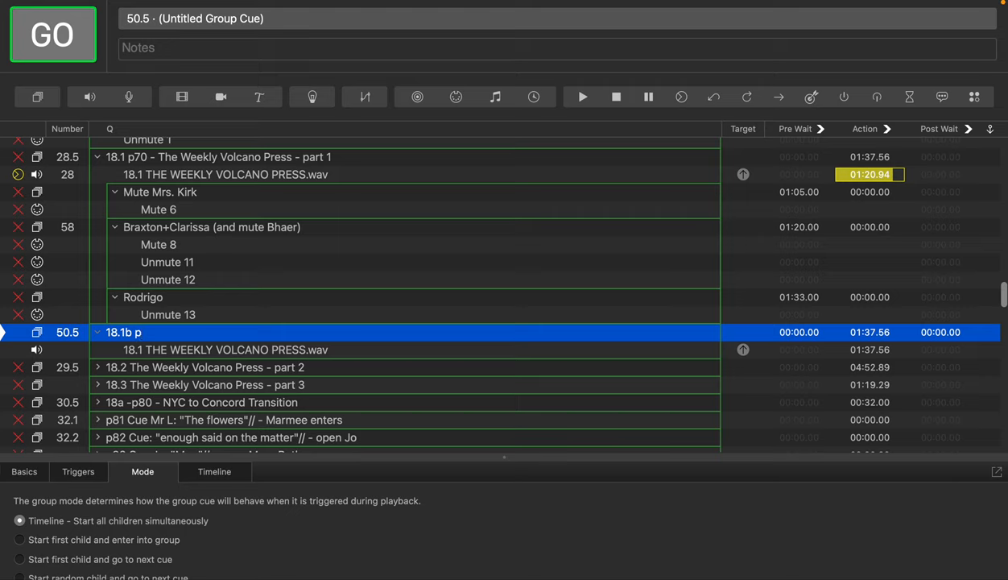
text(70)
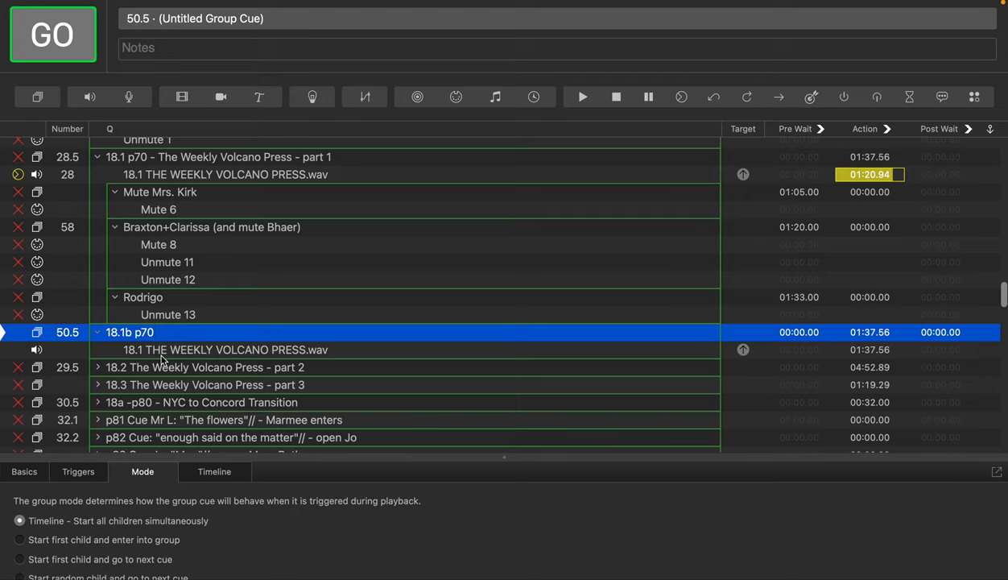
mouse_move(134, 314)
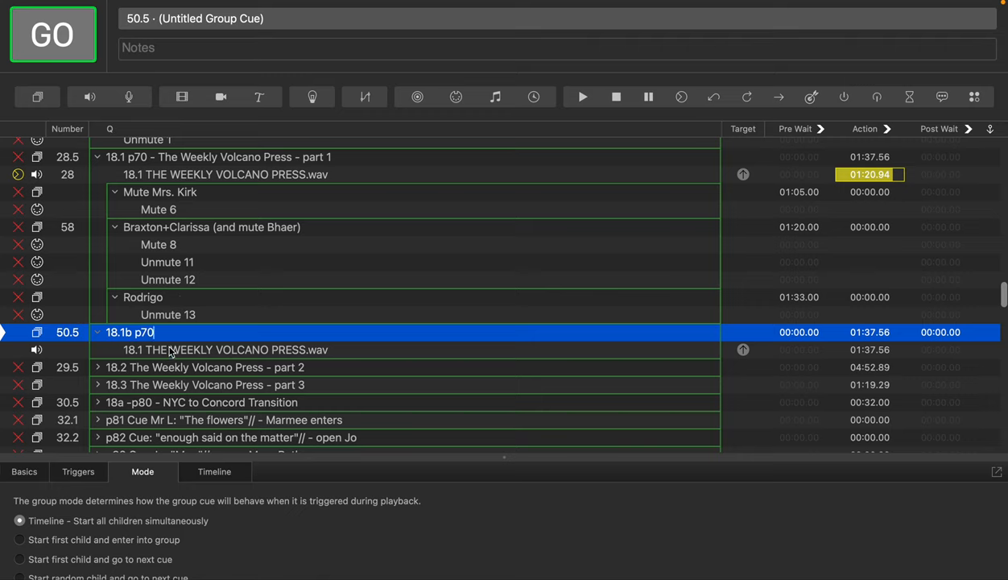
mouse_move(219, 239)
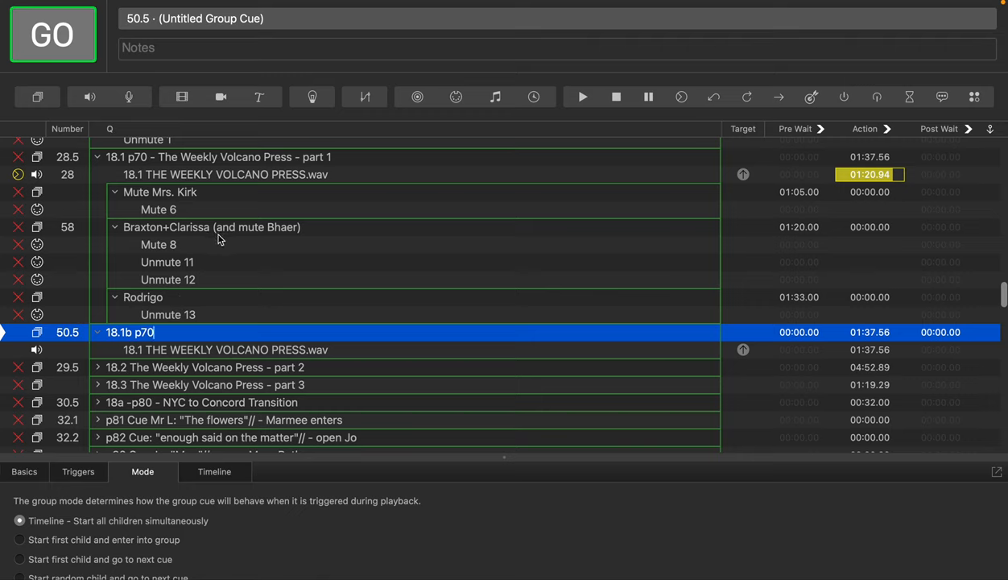
mouse_move(351, 288)
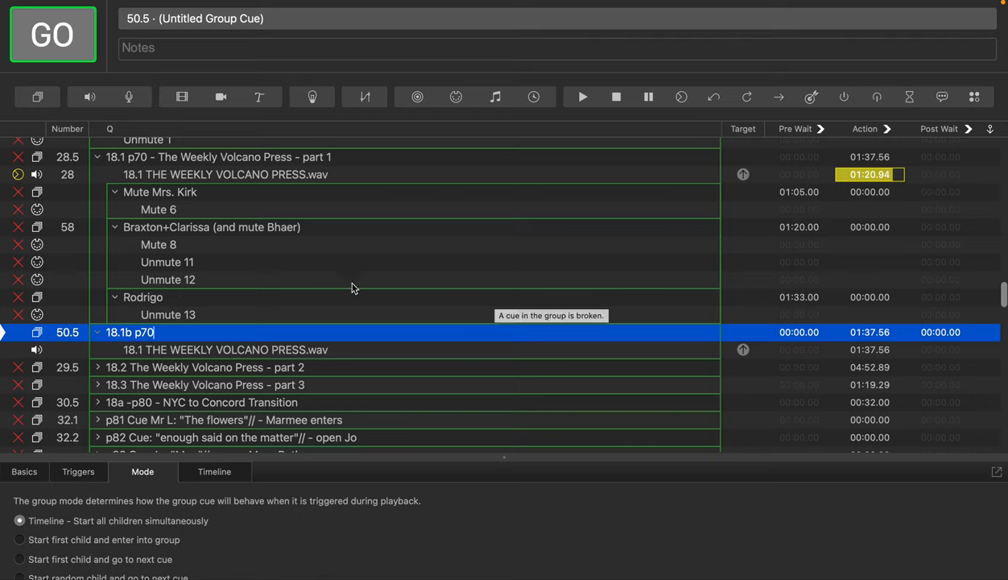
click(142, 296)
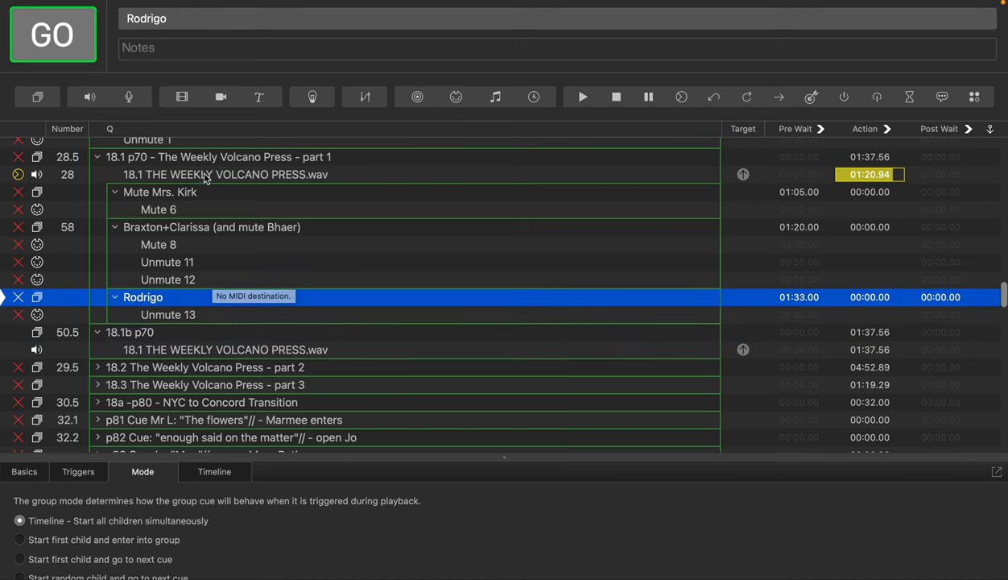
click(225, 174)
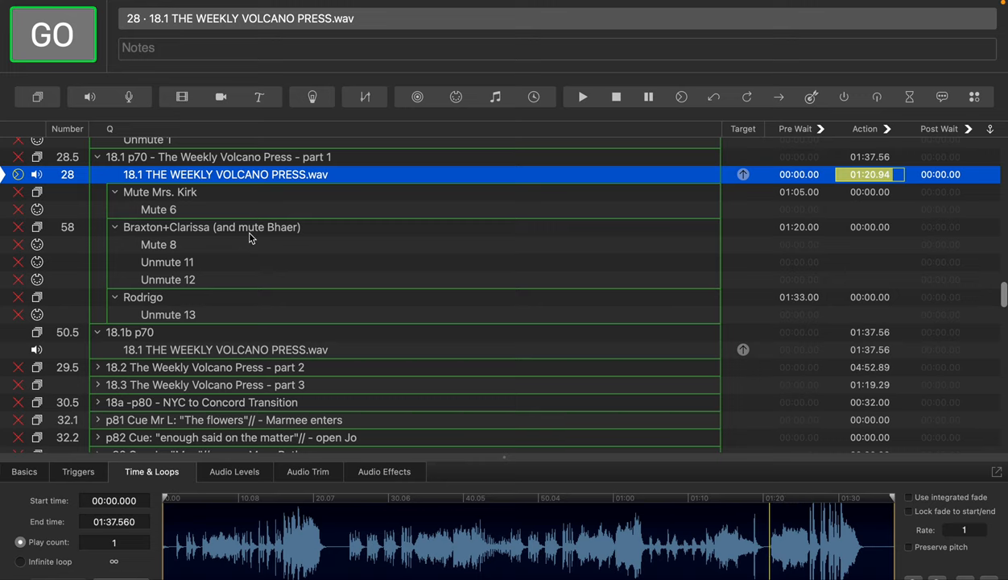
click(212, 225)
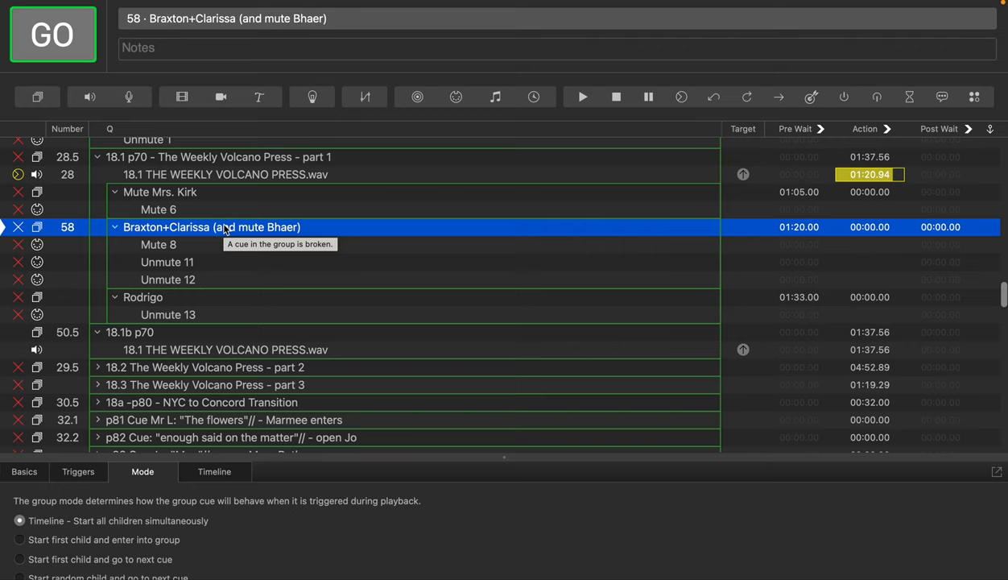
mouse_move(181, 309)
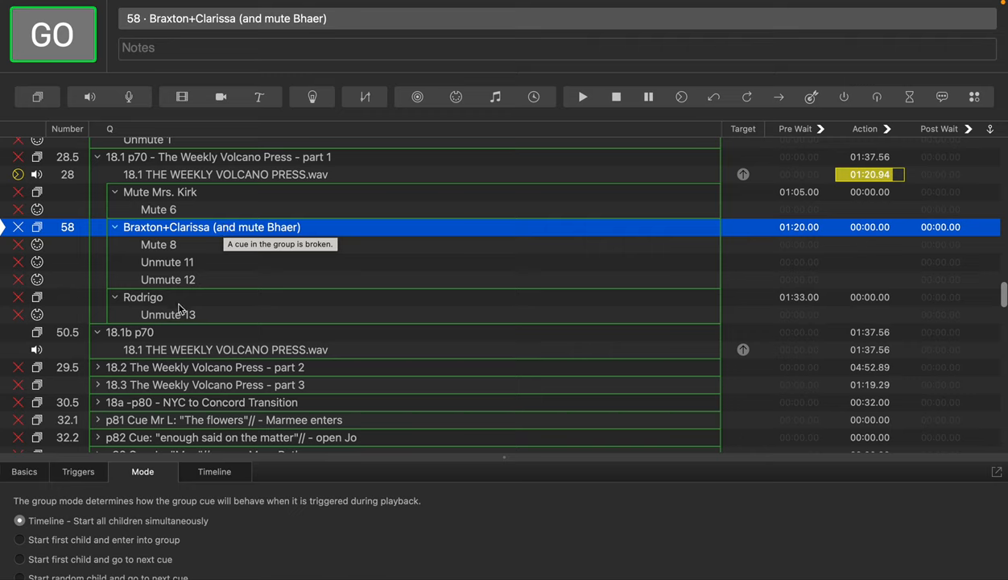
mouse_move(187, 235)
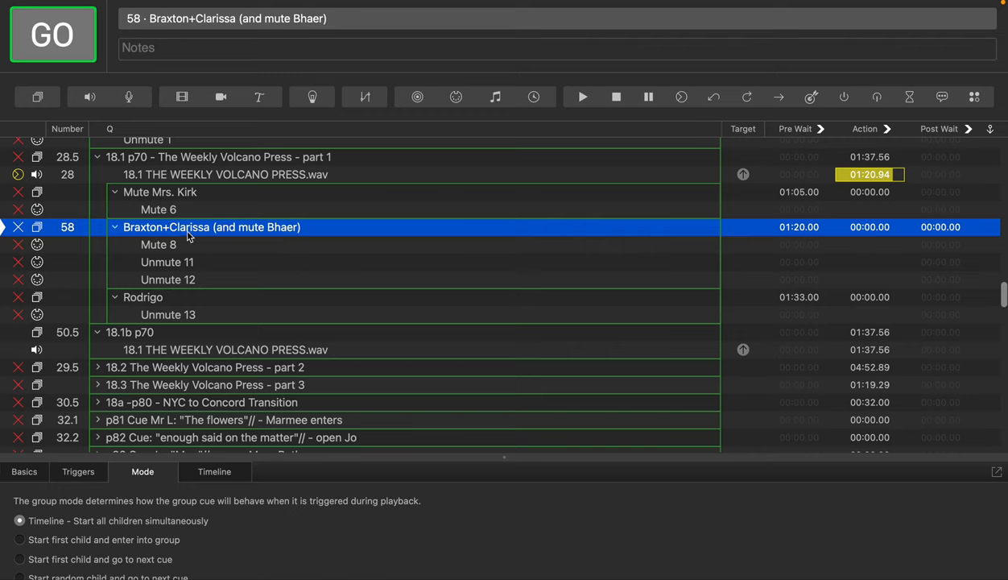
click(226, 174)
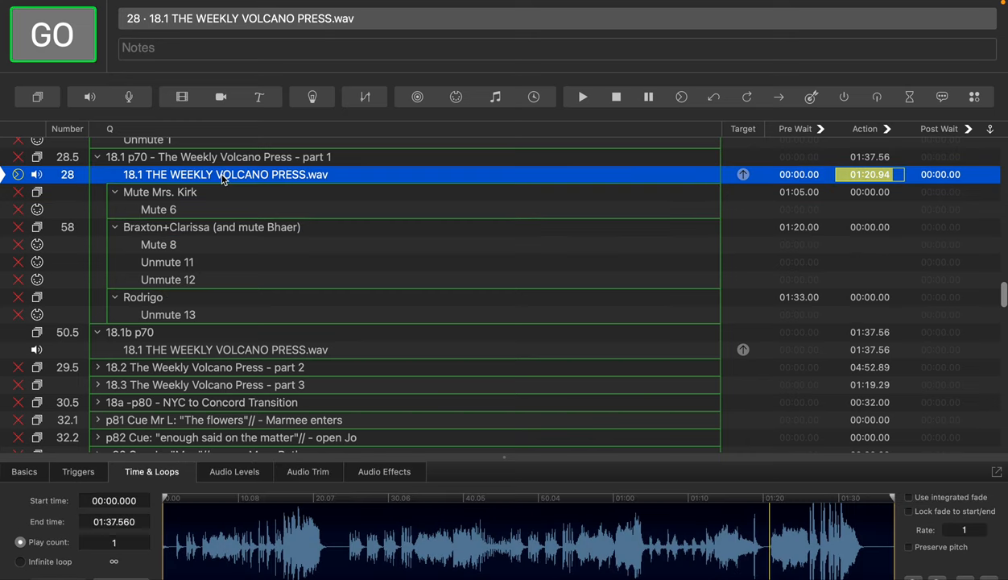
mouse_move(227, 258)
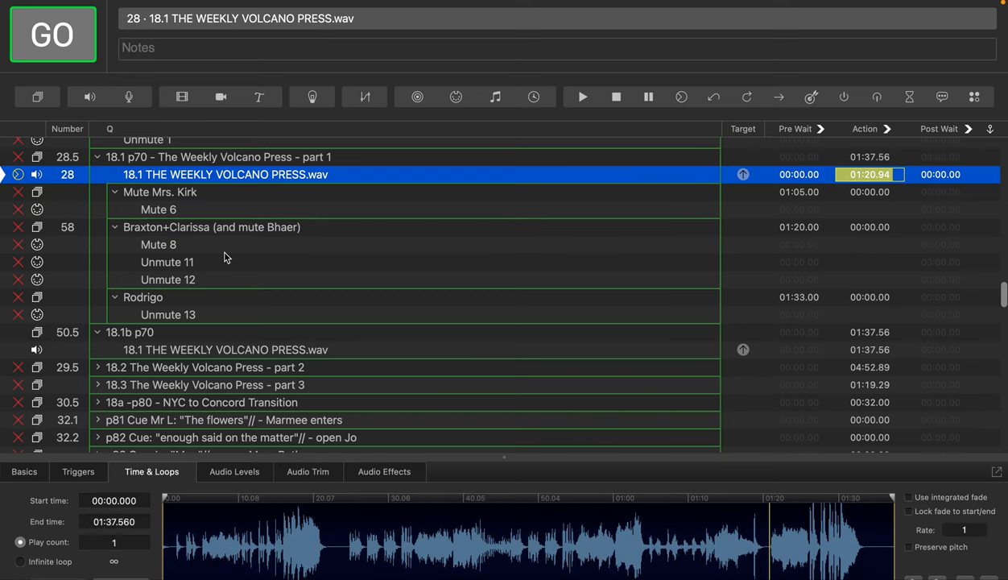
mouse_move(315, 248)
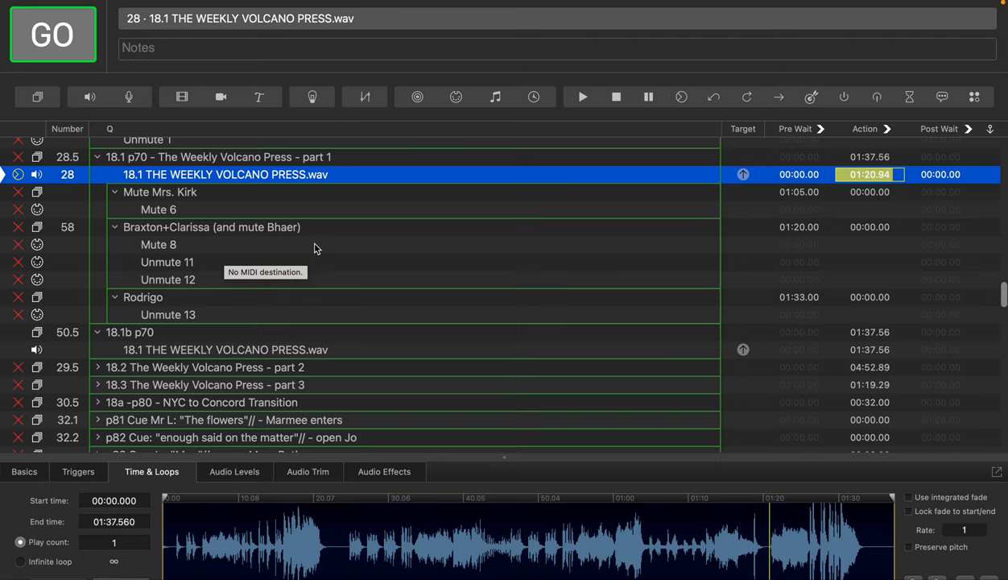
mouse_move(327, 242)
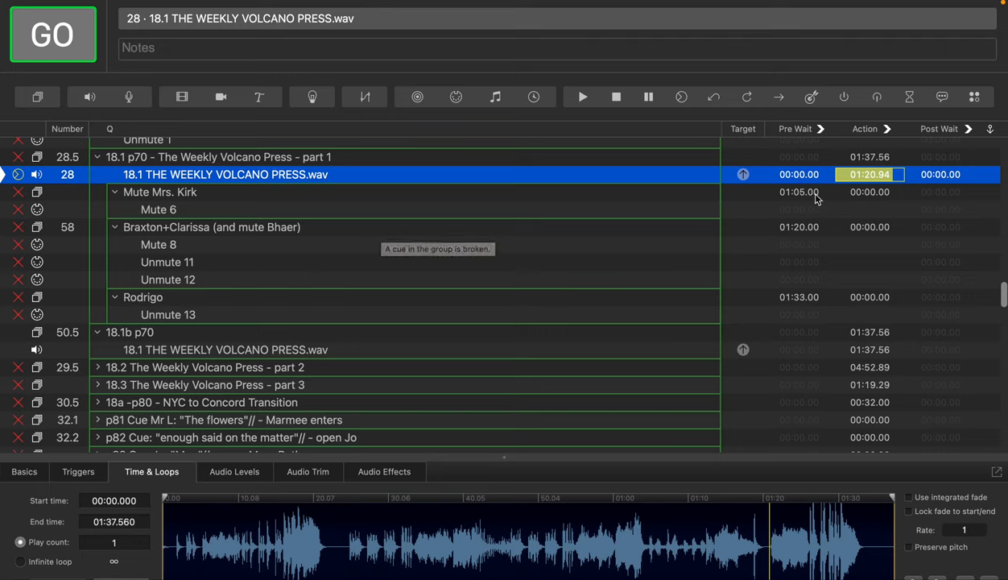
mouse_move(345, 258)
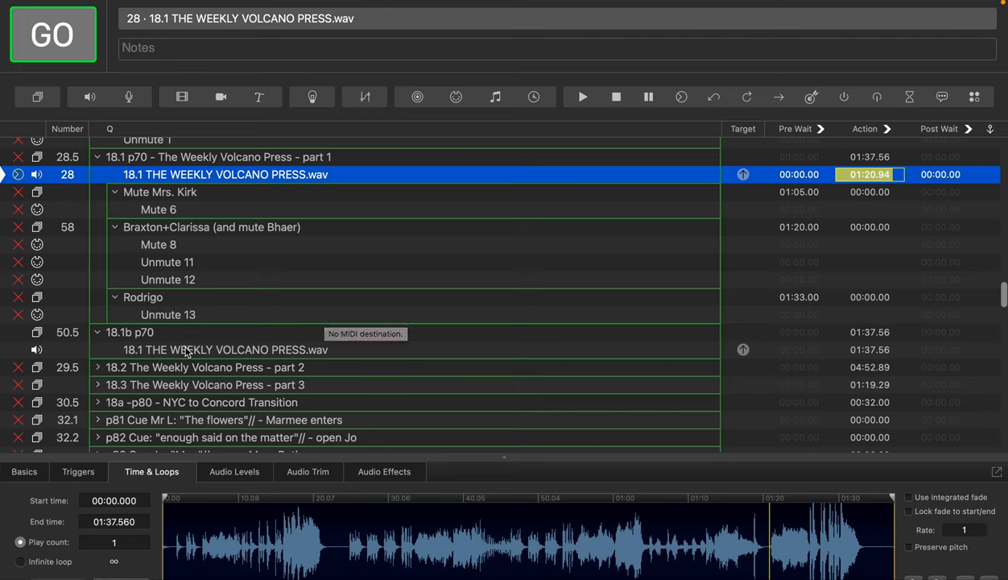
mouse_move(216, 186)
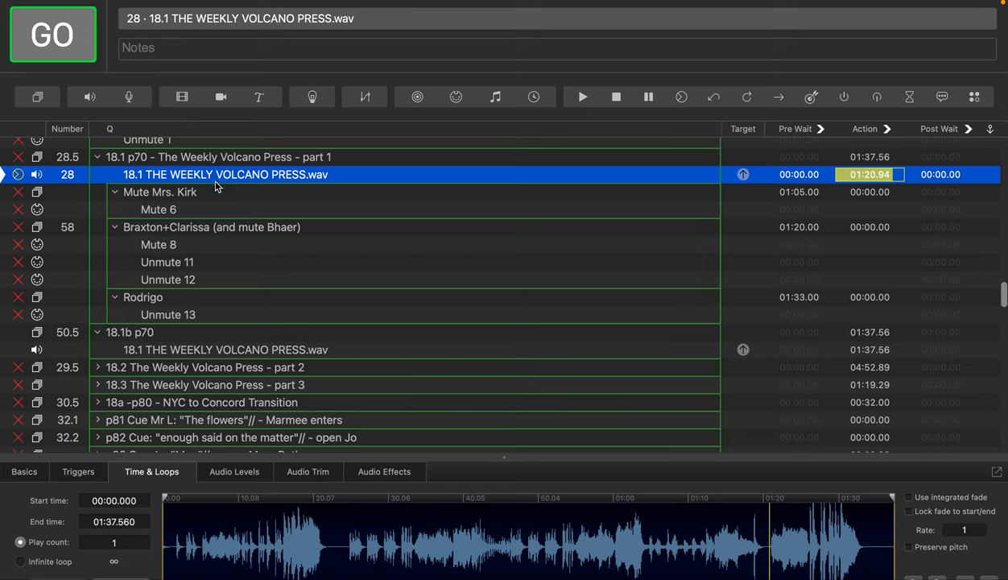
click(225, 350)
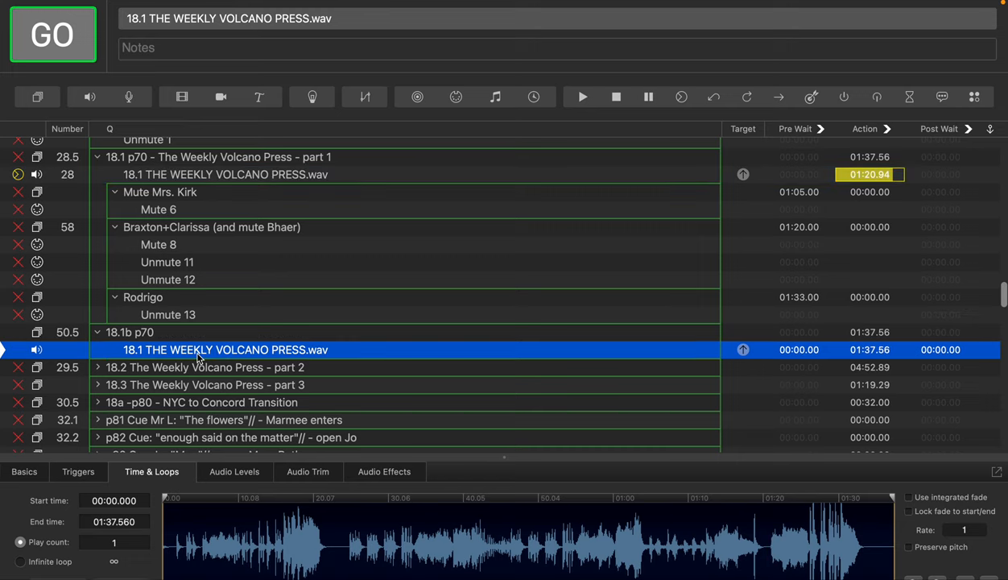
mouse_move(200, 358)
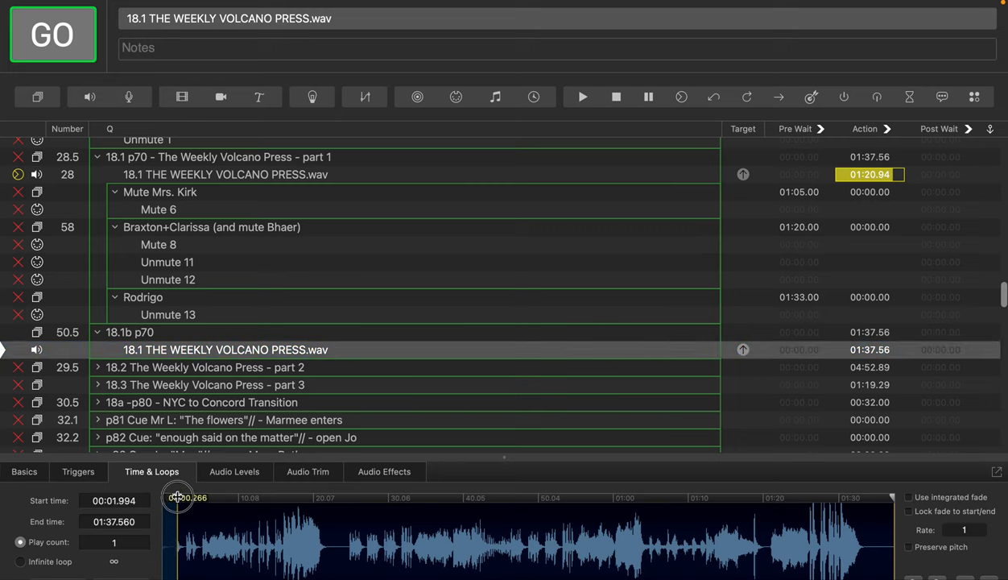
- Drag the 18.1b audio's start marker to 01:21.058, leaving about 16.5 seconds
drag(178, 496, 383, 496)
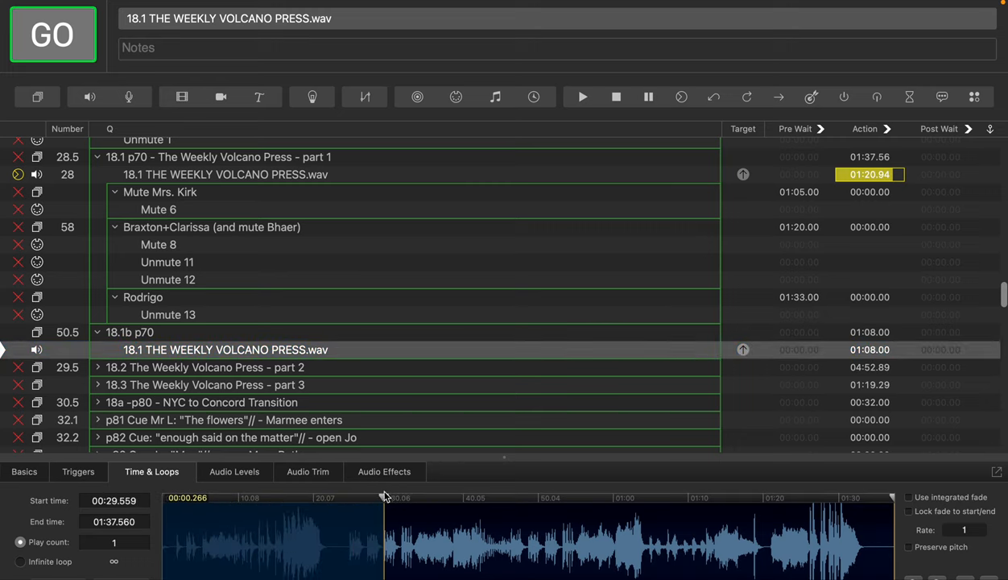
drag(385, 496, 652, 496)
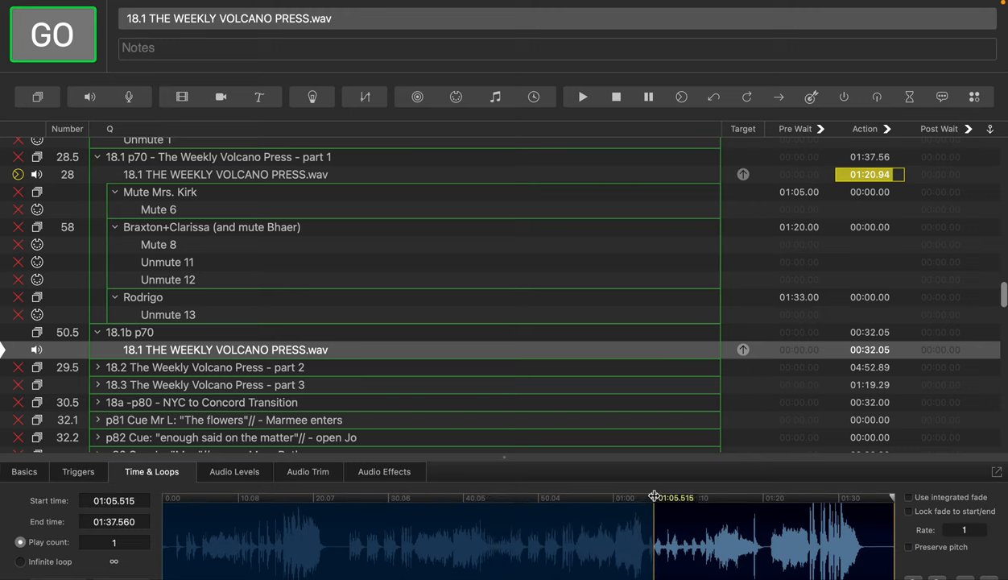
drag(653, 499, 770, 500)
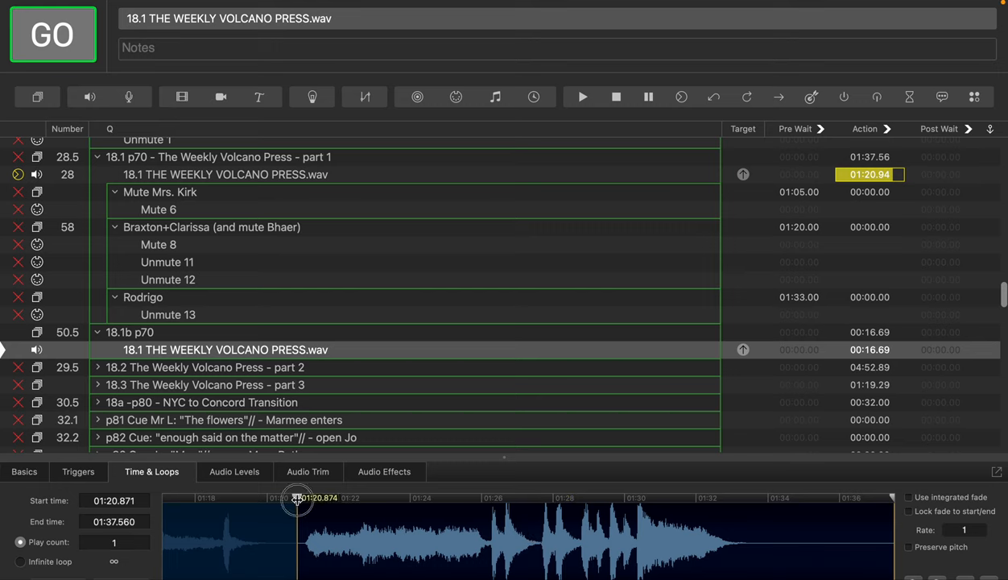
drag(298, 497, 304, 497)
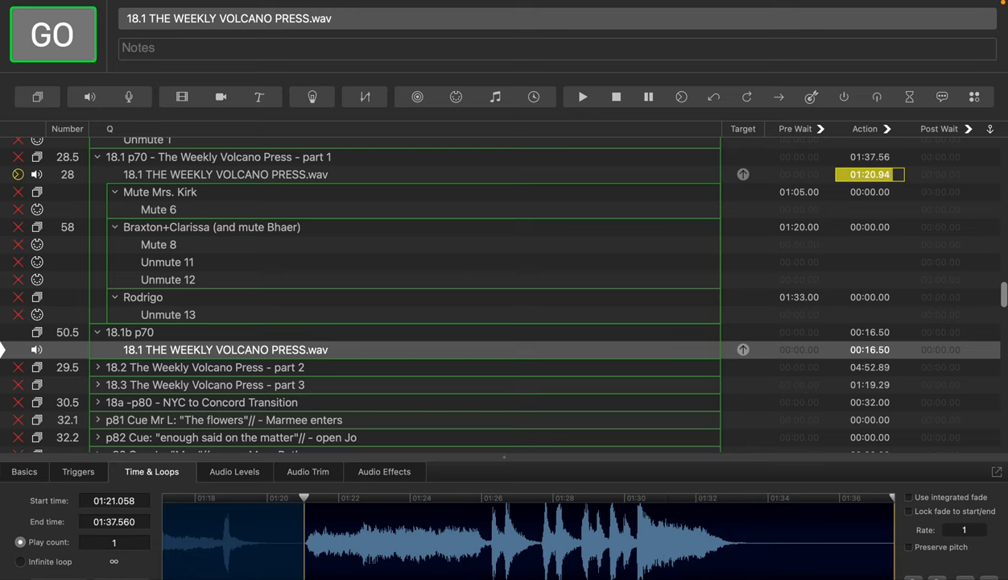
mouse_move(225, 319)
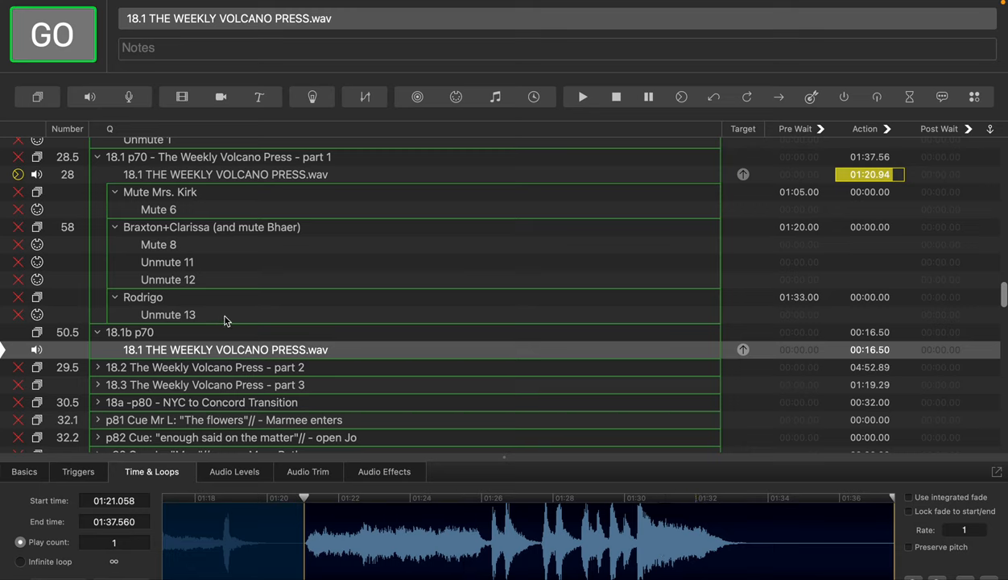
click(129, 332)
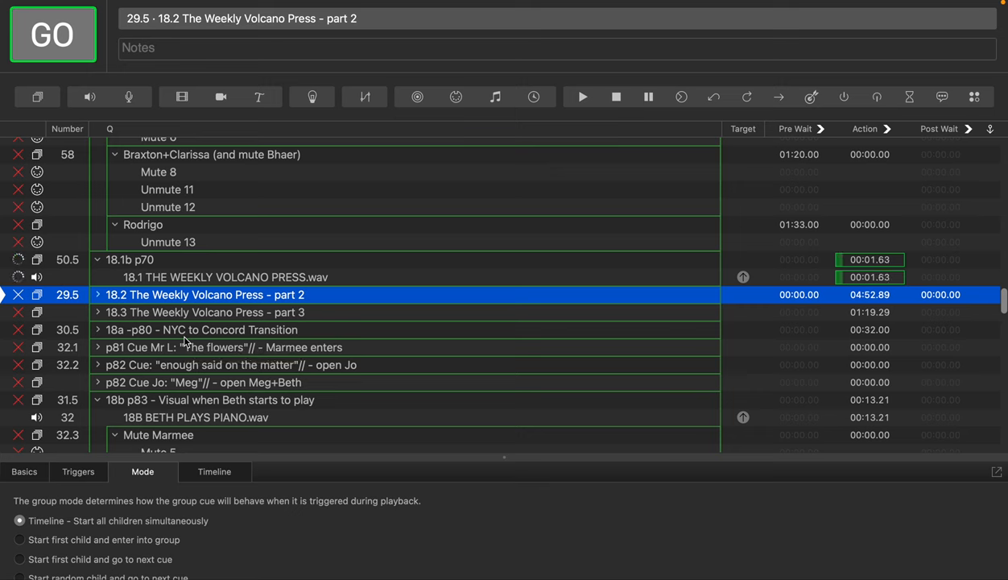
click(225, 277)
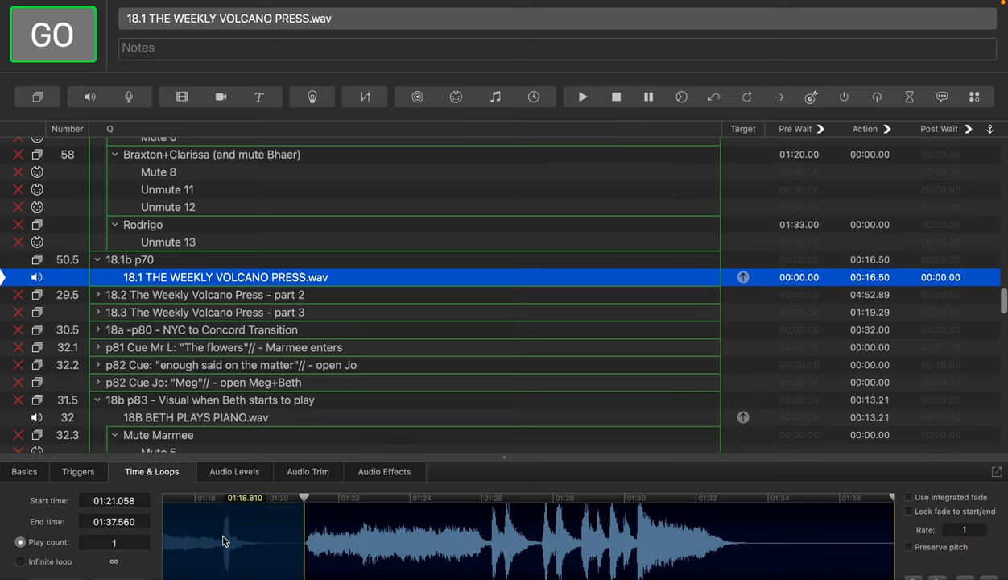
click(325, 535)
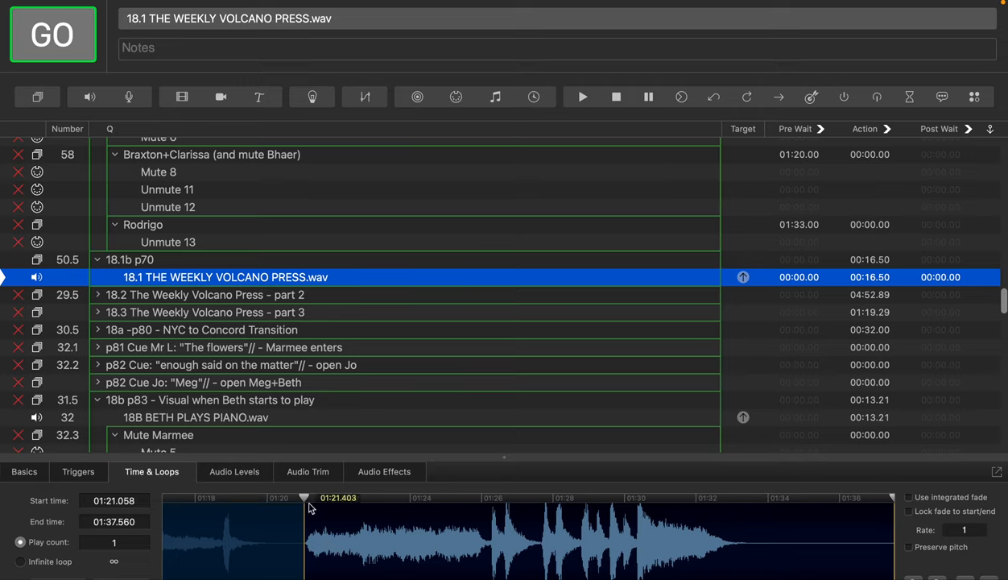
scroll(down, 3)
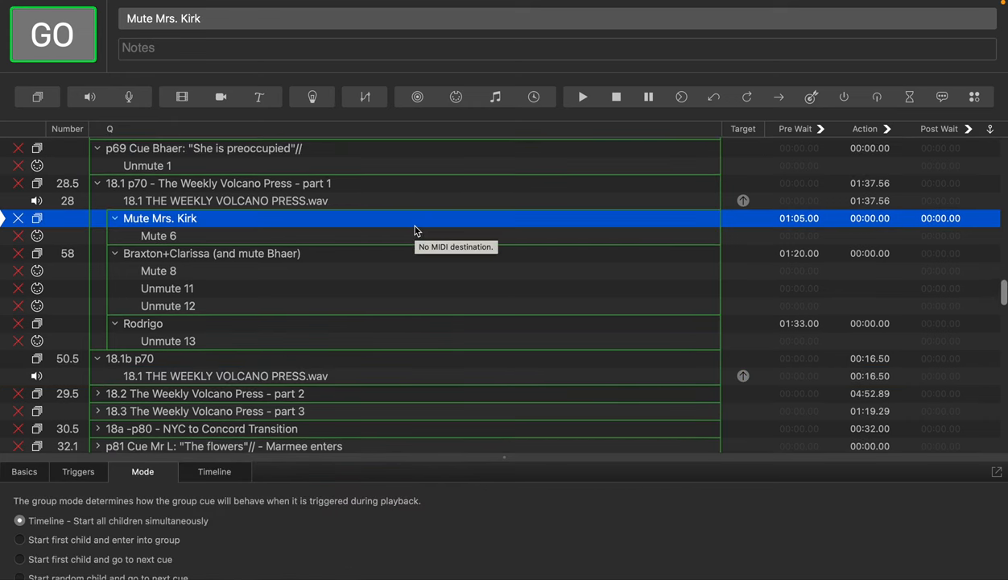
mouse_move(320, 245)
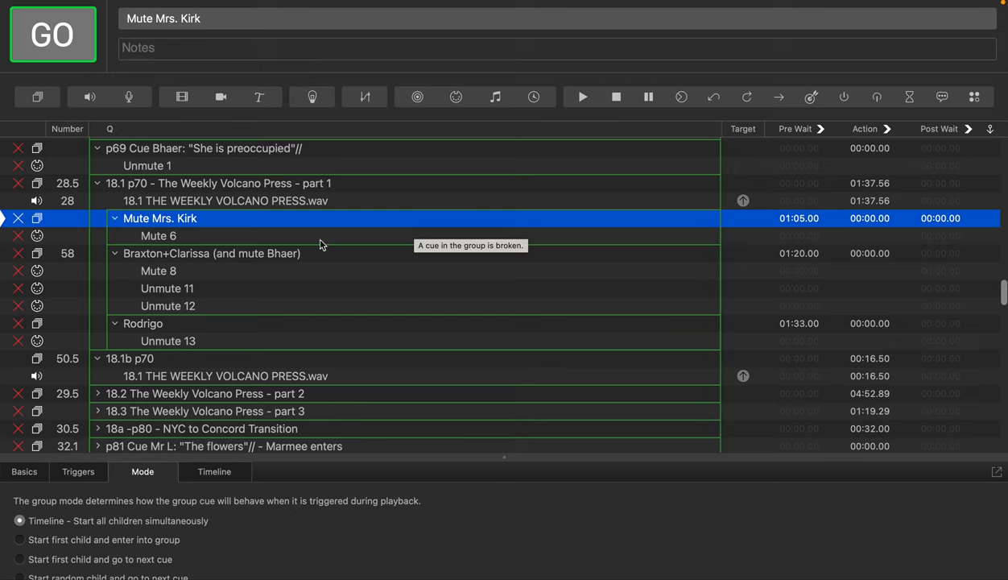
mouse_move(197, 258)
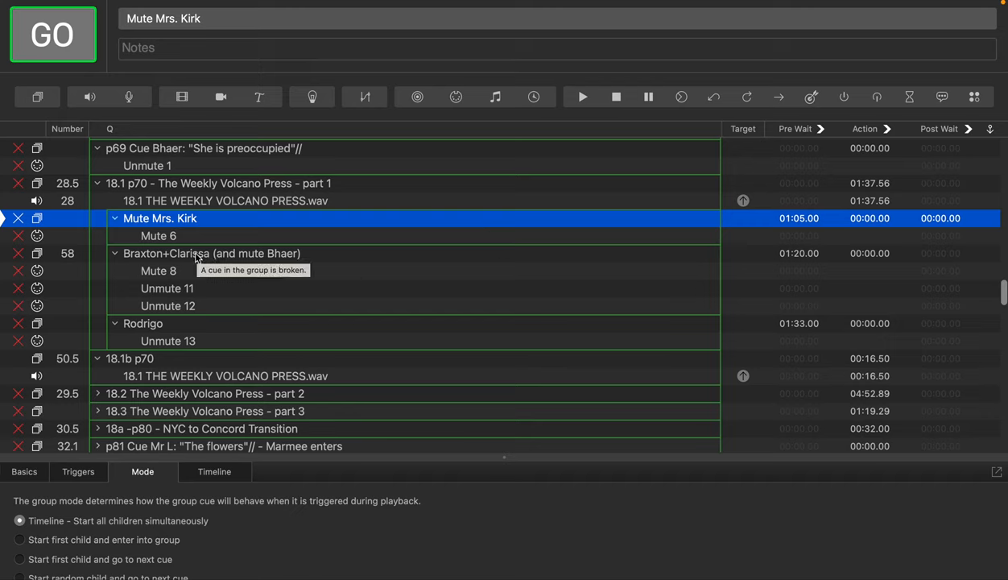
click(213, 253)
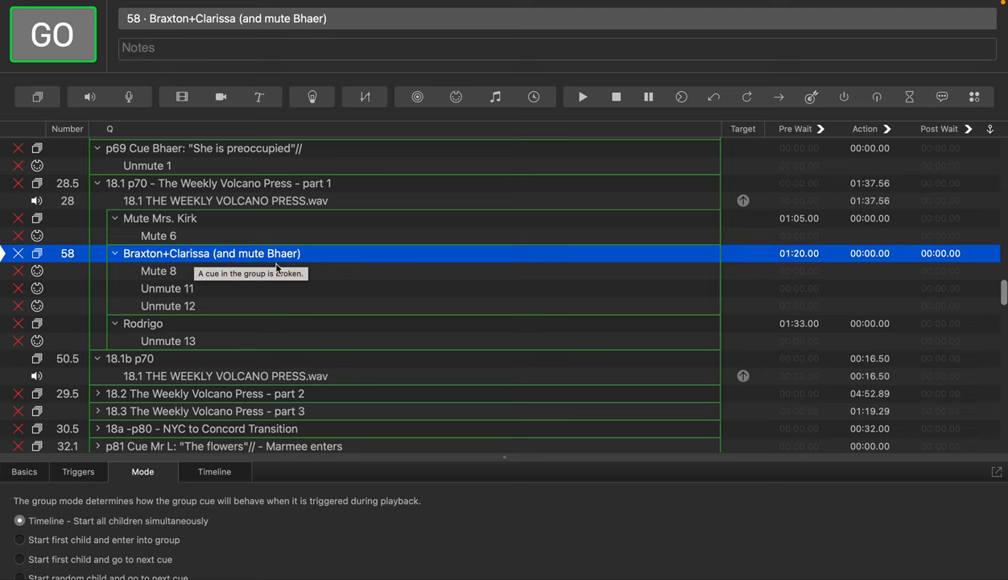
mouse_move(572, 222)
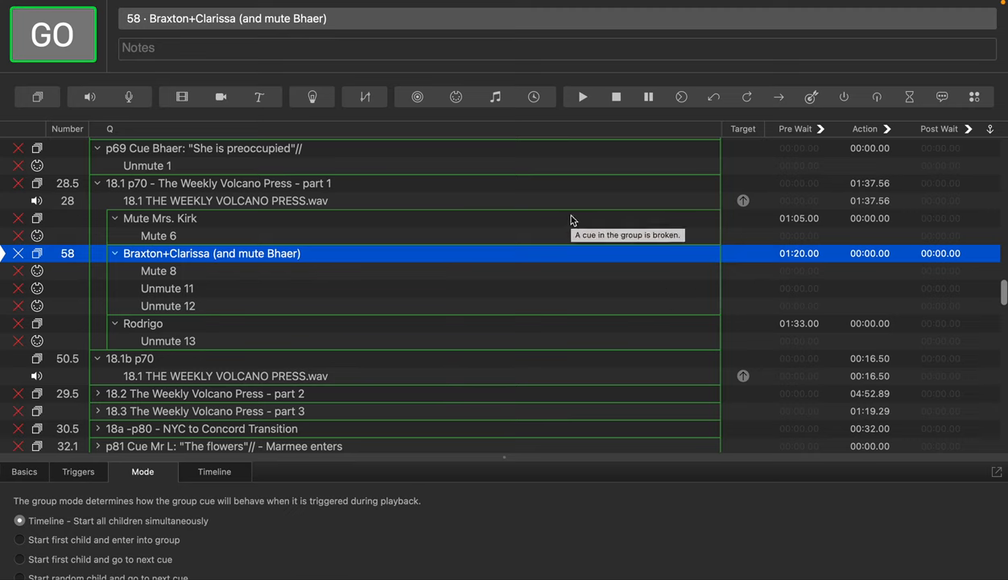
click(159, 219)
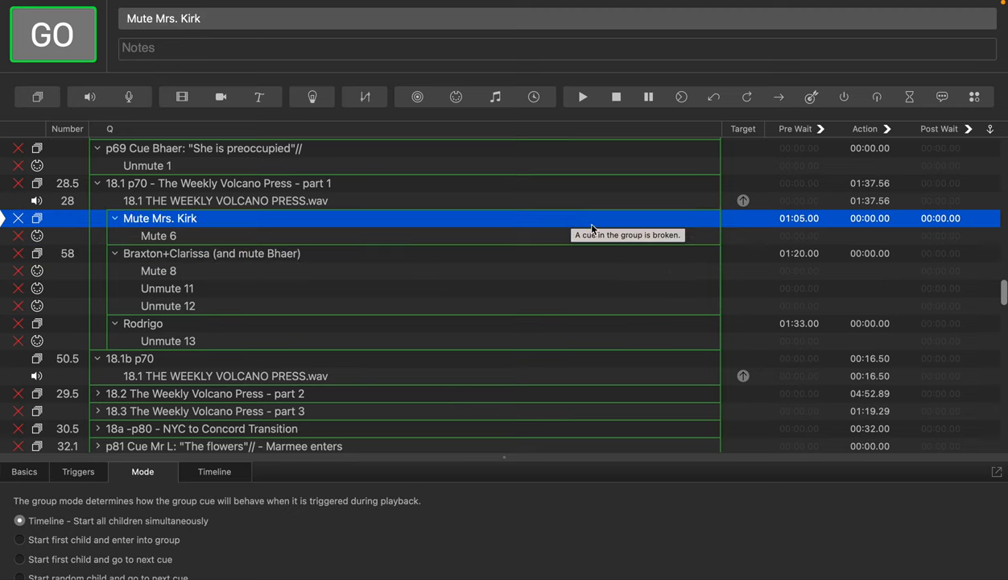
mouse_move(258, 218)
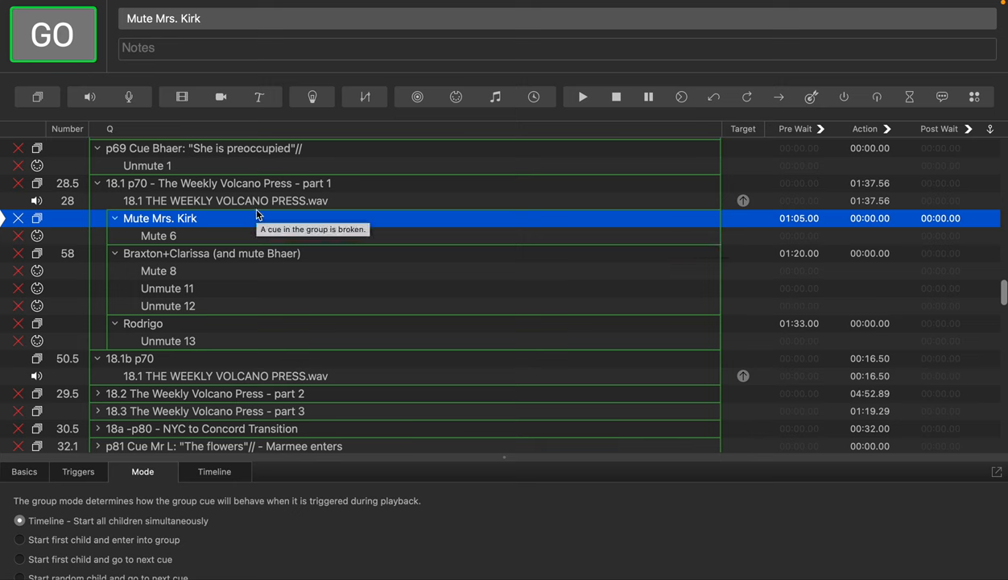
click(226, 199)
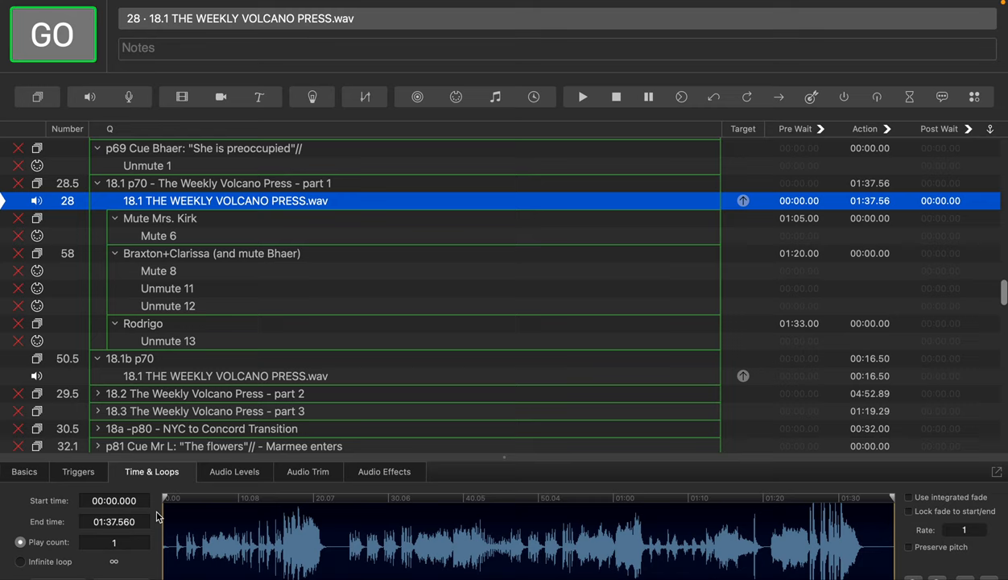
mouse_move(749, 529)
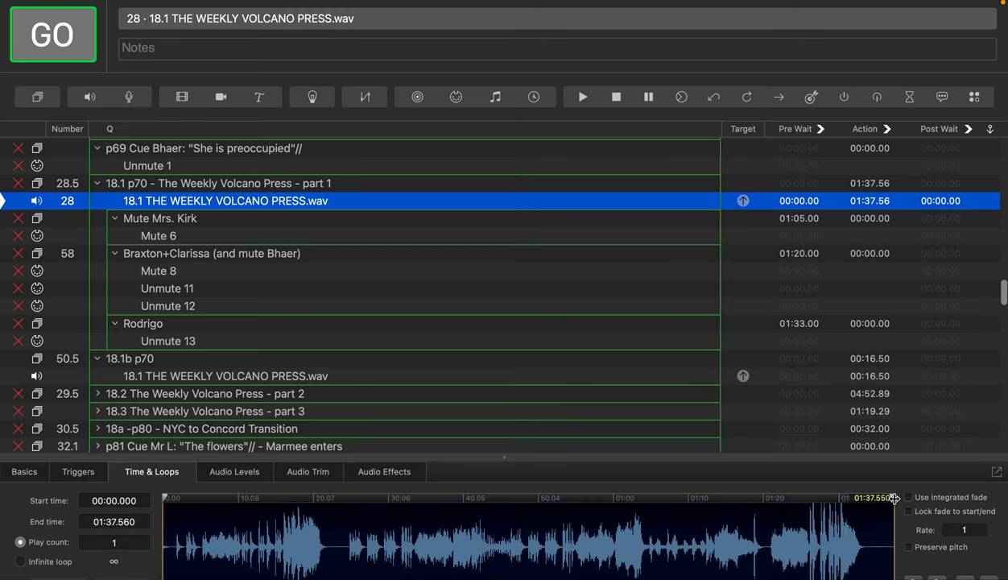
- Drag the part 1 audio's end handle back from 1:37.56 to about 01:21.005
drag(894, 497, 884, 498)
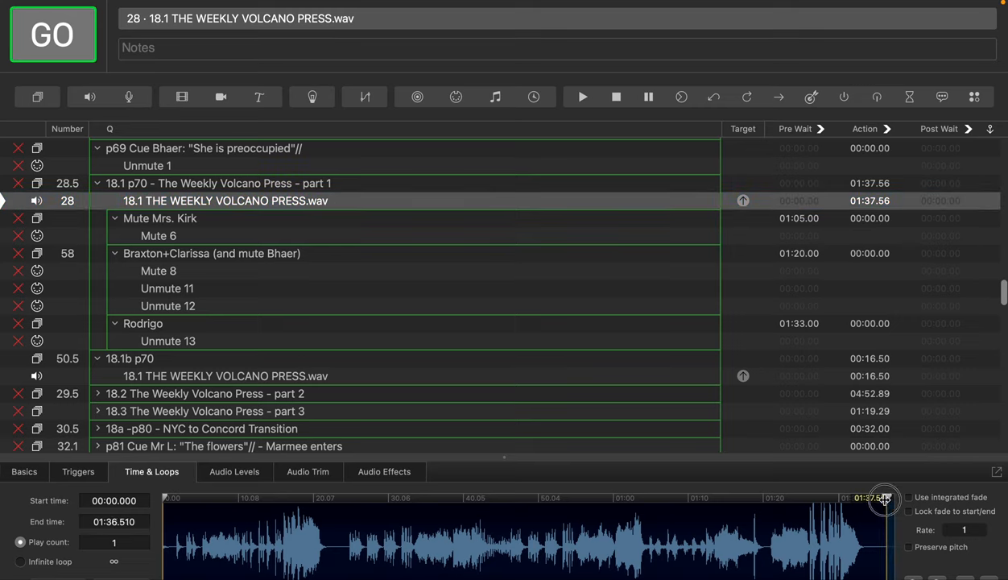
drag(885, 500, 804, 503)
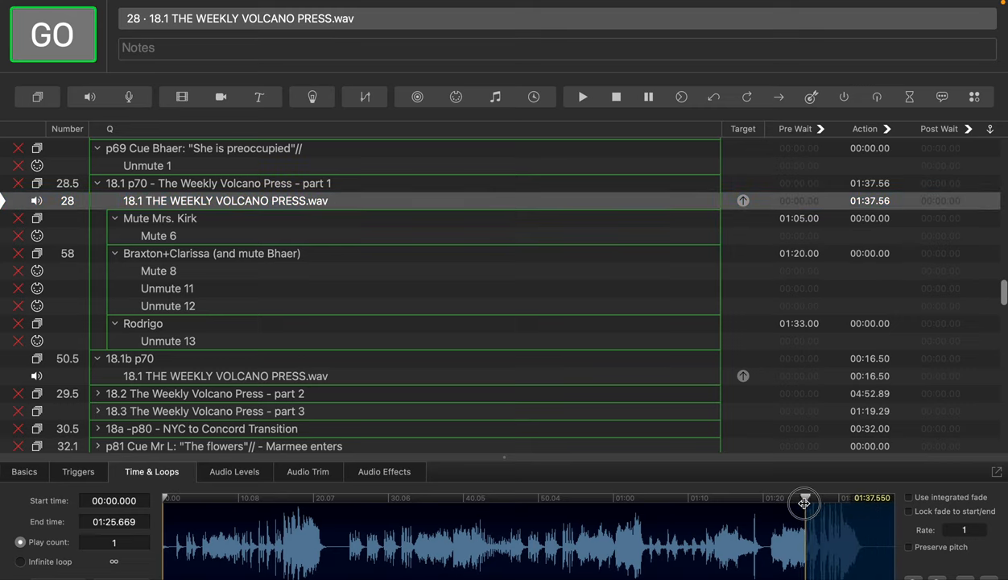
drag(804, 502, 769, 499)
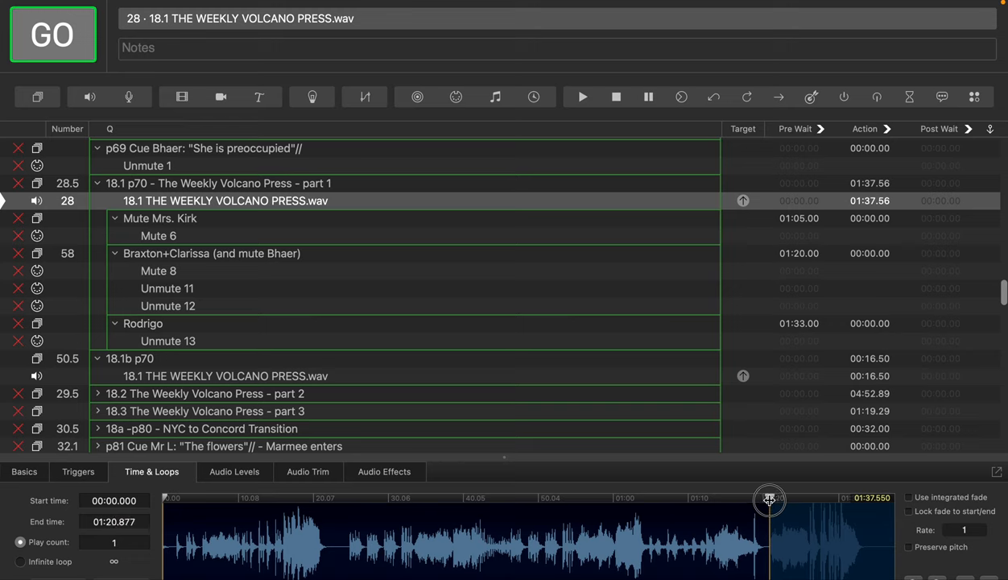
drag(770, 500, 770, 496)
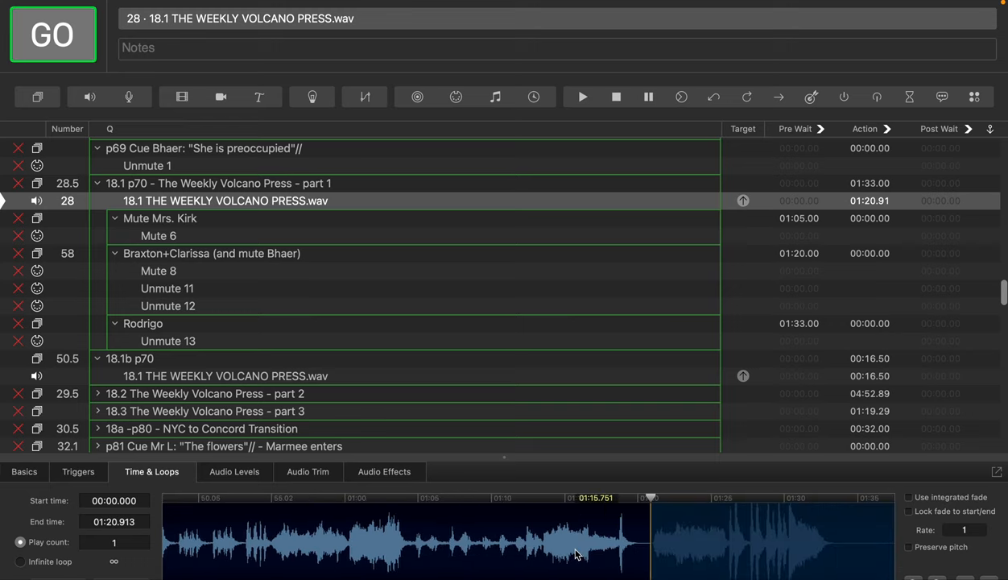
drag(573, 497, 651, 498)
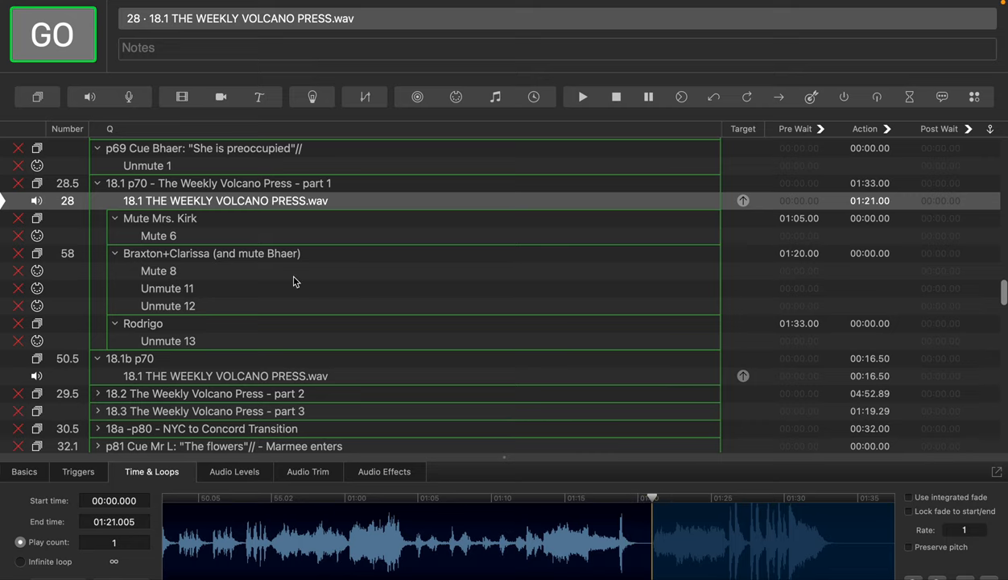
- Preview the music near its new end, then inspect the Braxton+Clarissa and Rodrigo subgroups
click(213, 252)
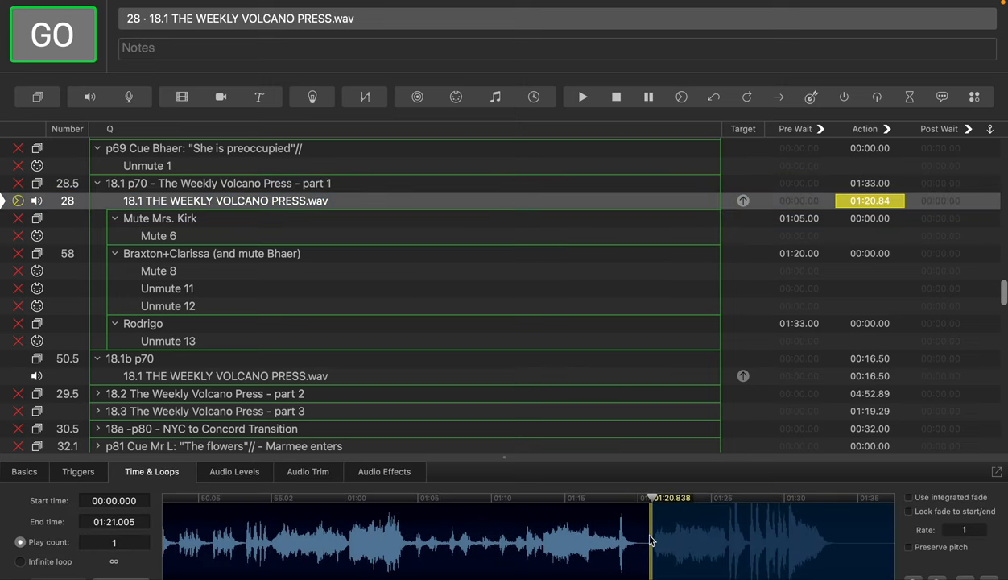
click(213, 253)
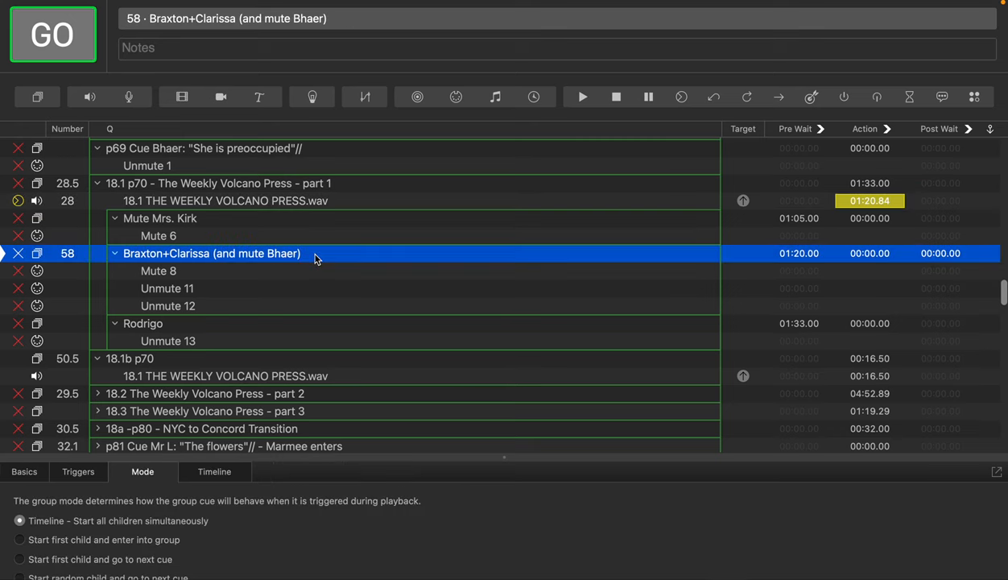
mouse_move(272, 275)
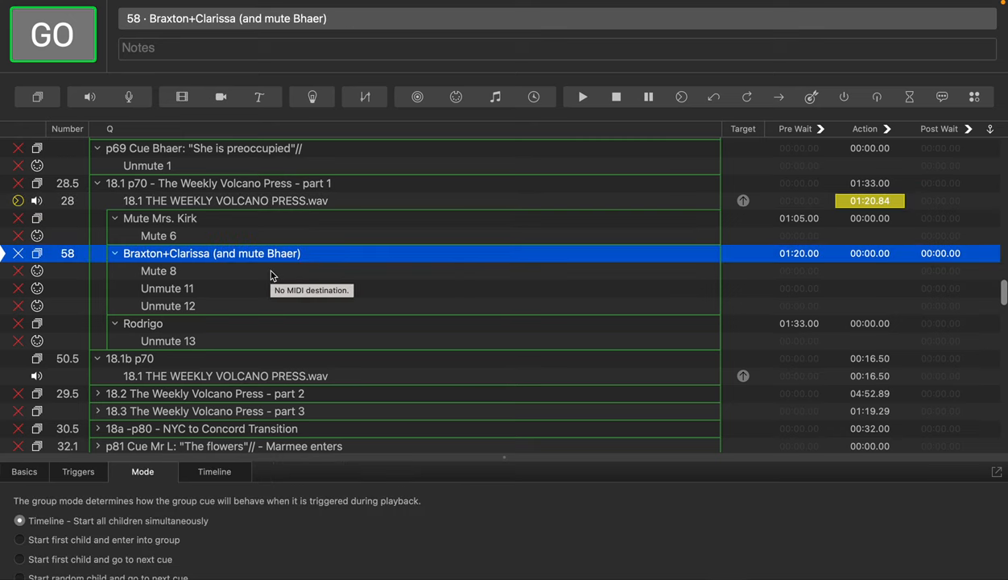
mouse_move(223, 267)
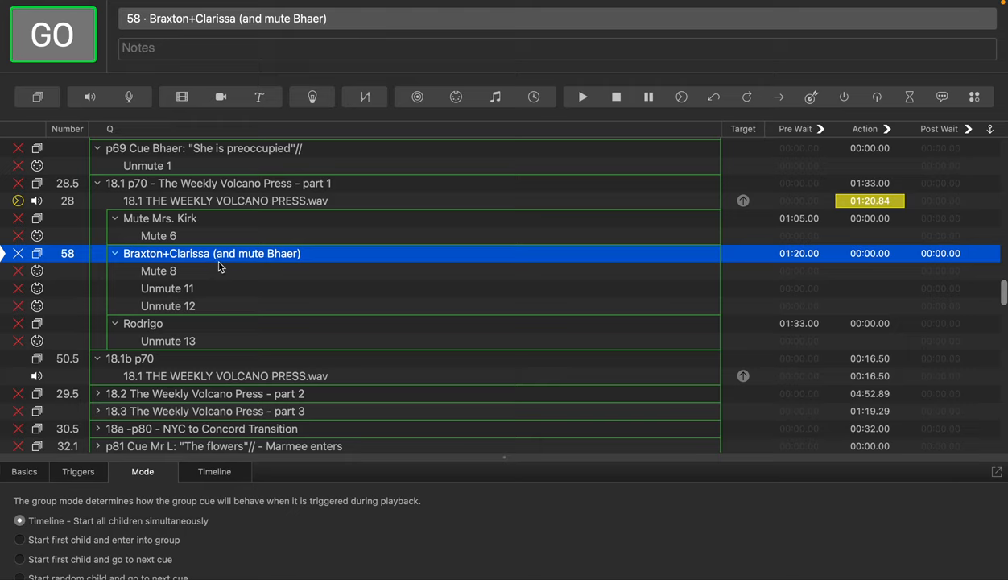
mouse_move(203, 270)
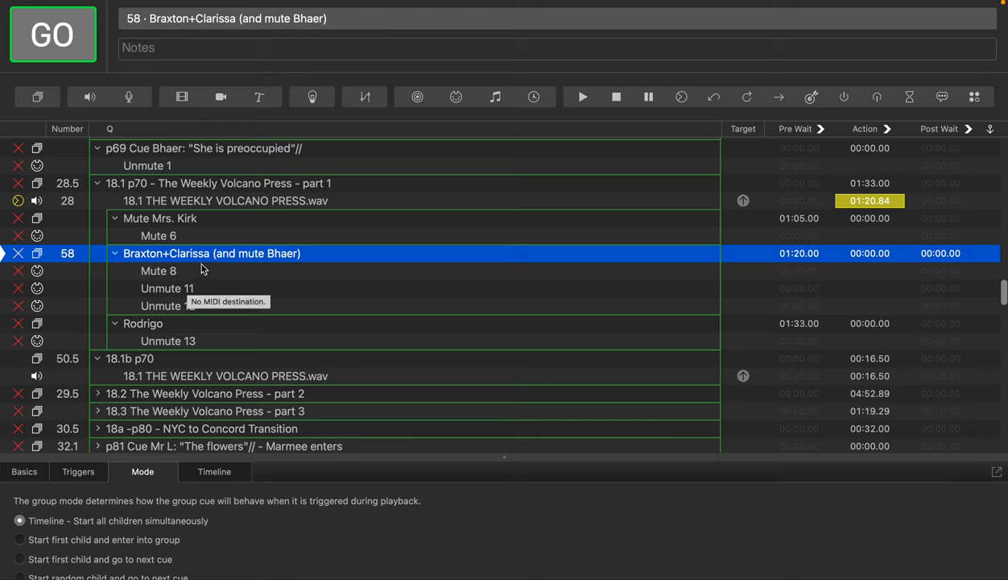
mouse_move(167, 359)
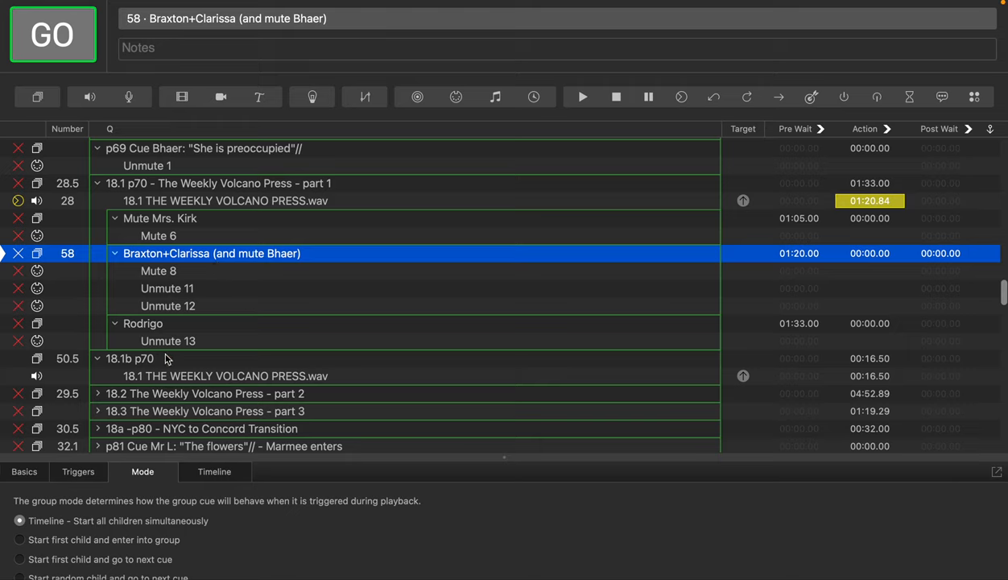
mouse_move(142, 367)
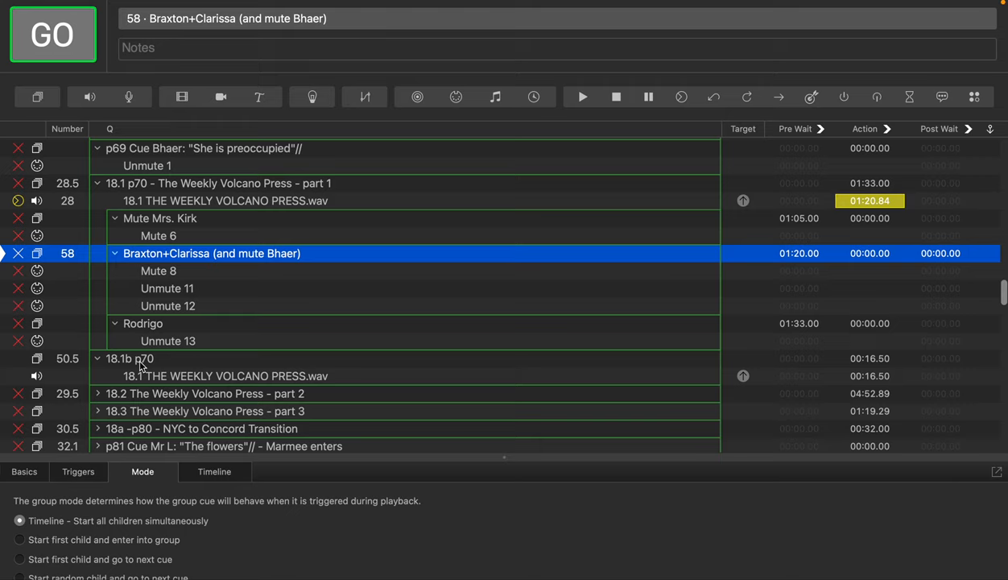
mouse_move(232, 293)
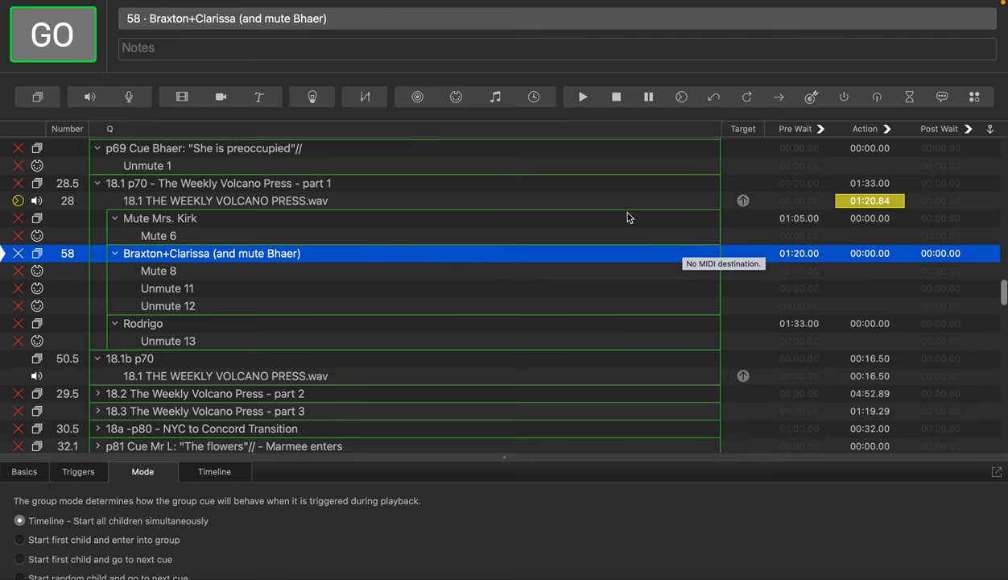
mouse_move(208, 267)
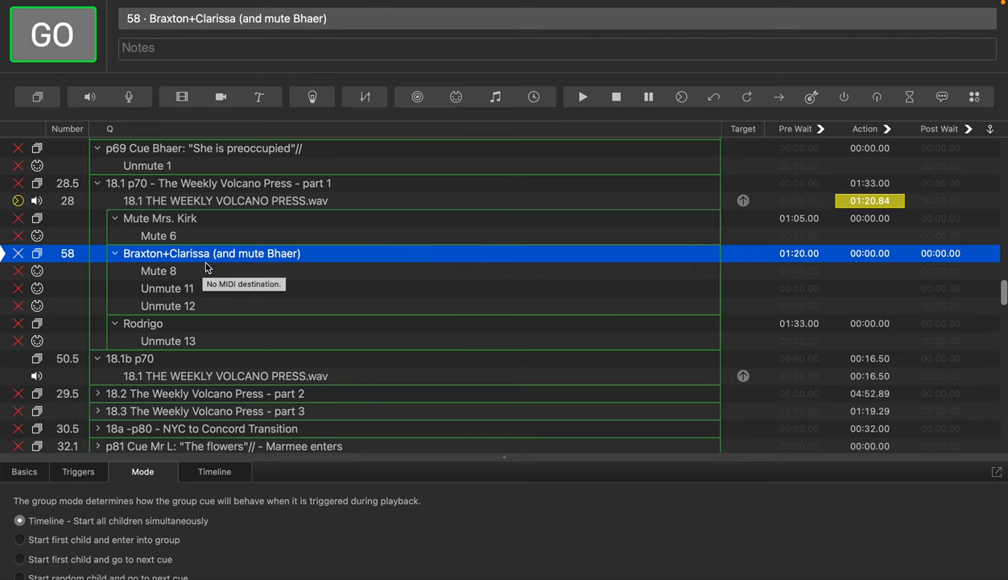
mouse_move(180, 332)
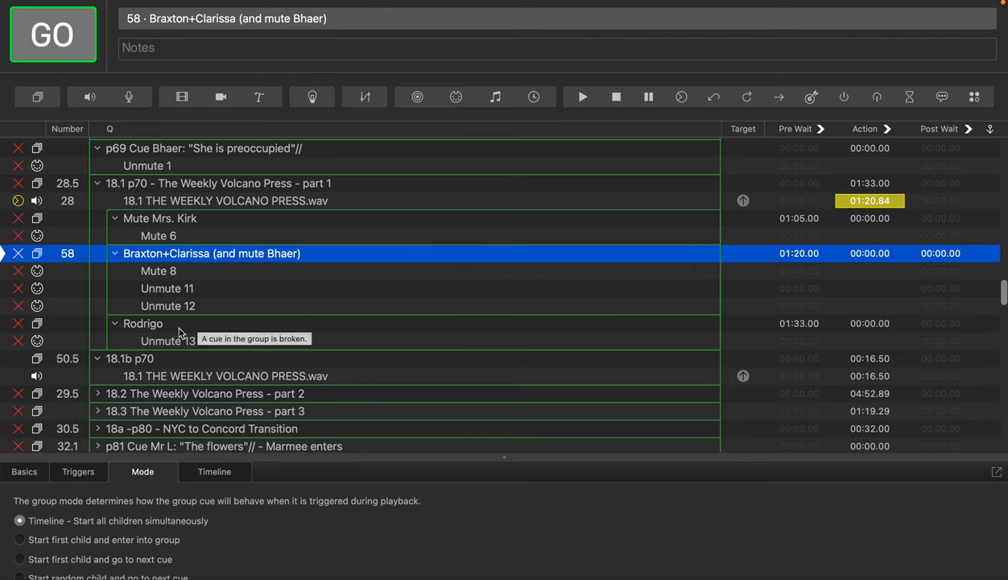
click(142, 322)
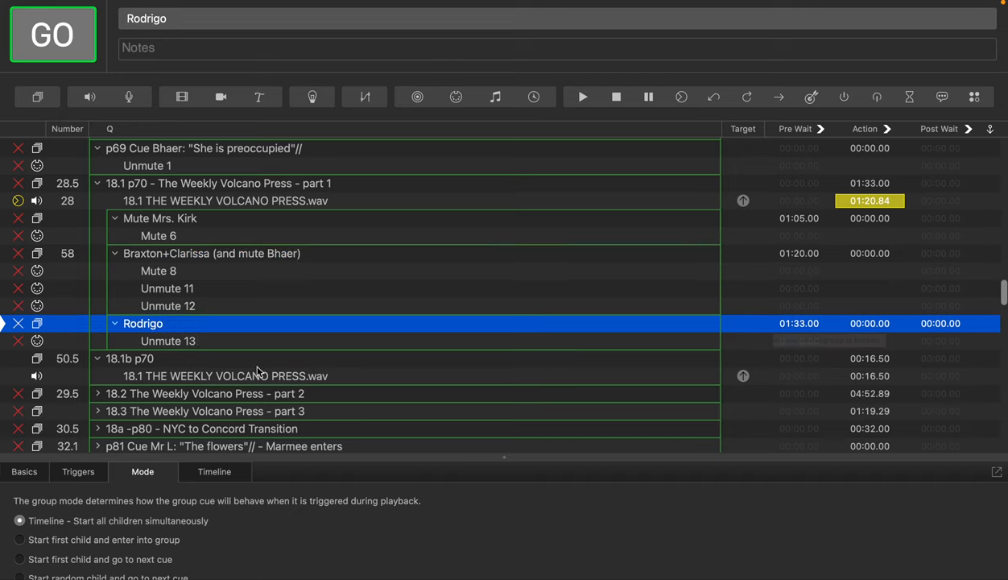
- Drag the Rodrigo subgroup from part 1 into the 18.1b p70 group below its audio
click(225, 200)
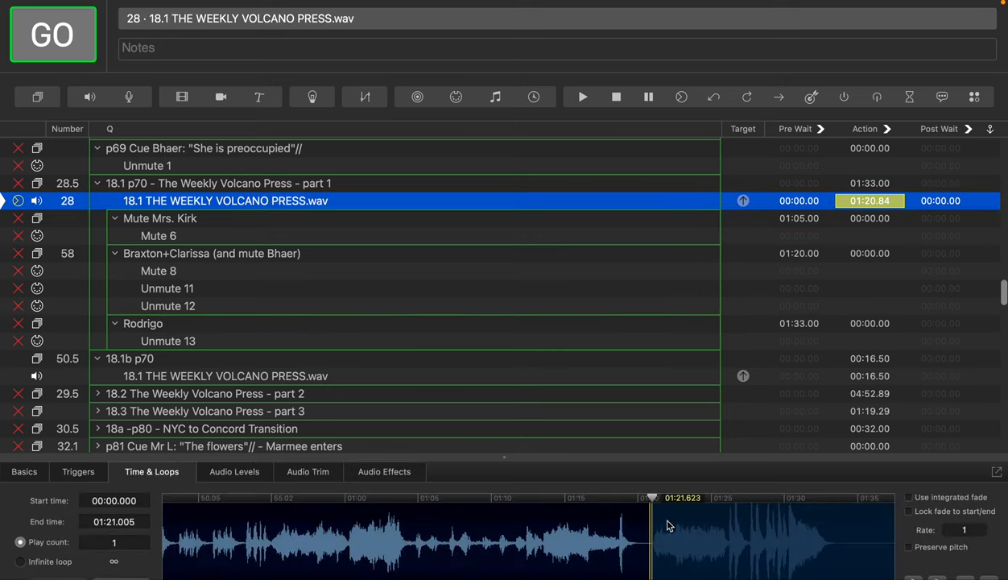
mouse_move(395, 333)
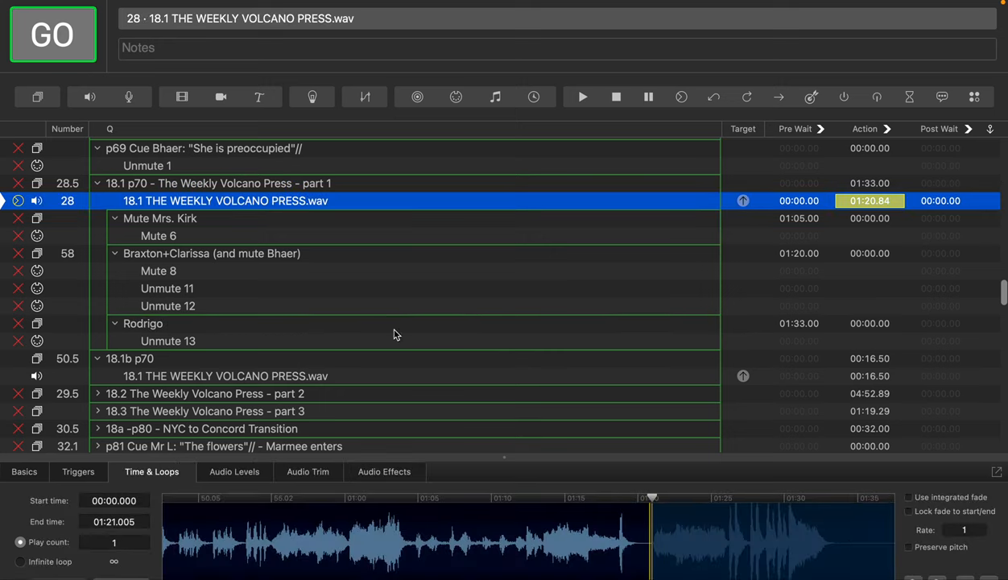
mouse_move(218, 325)
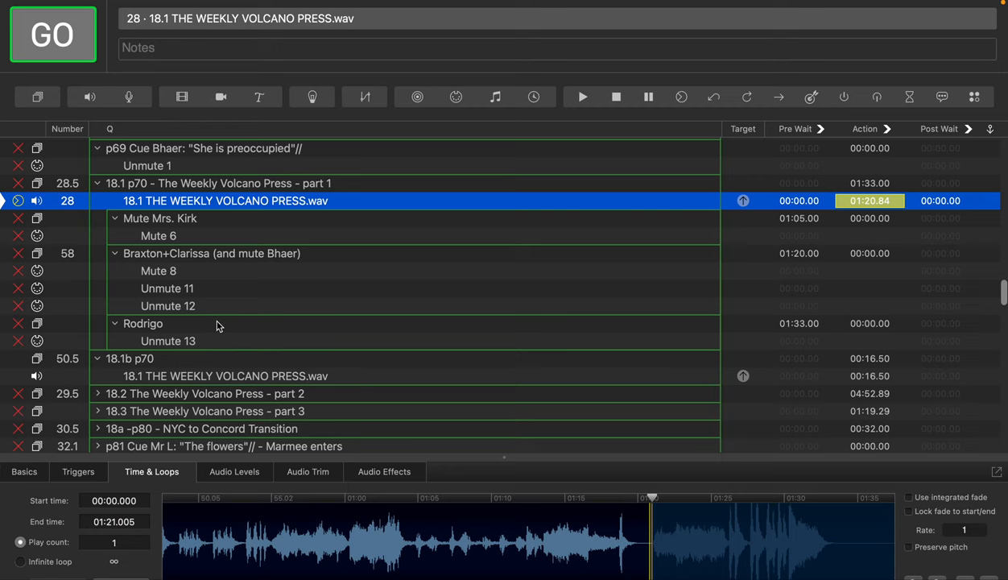
click(142, 322)
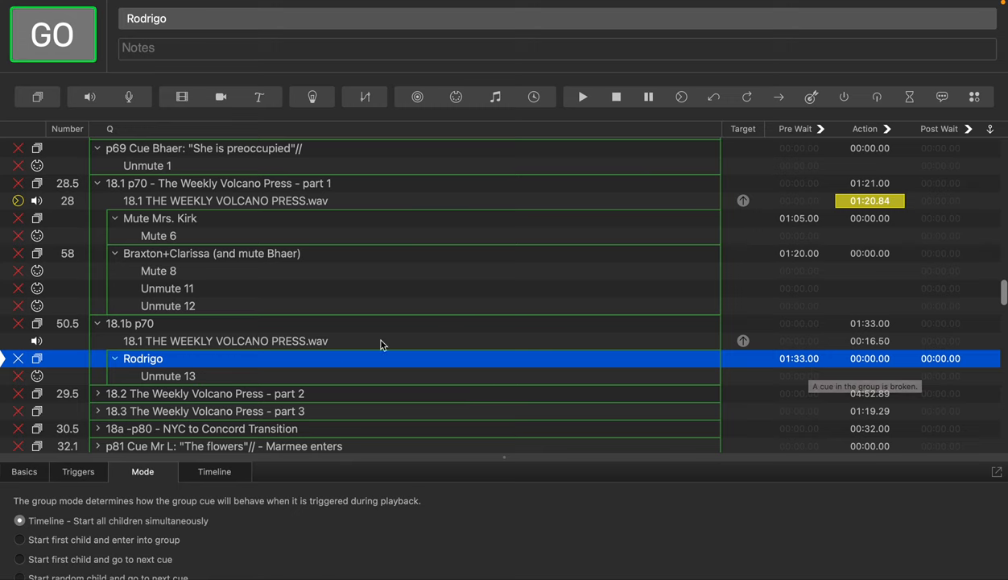
click(226, 341)
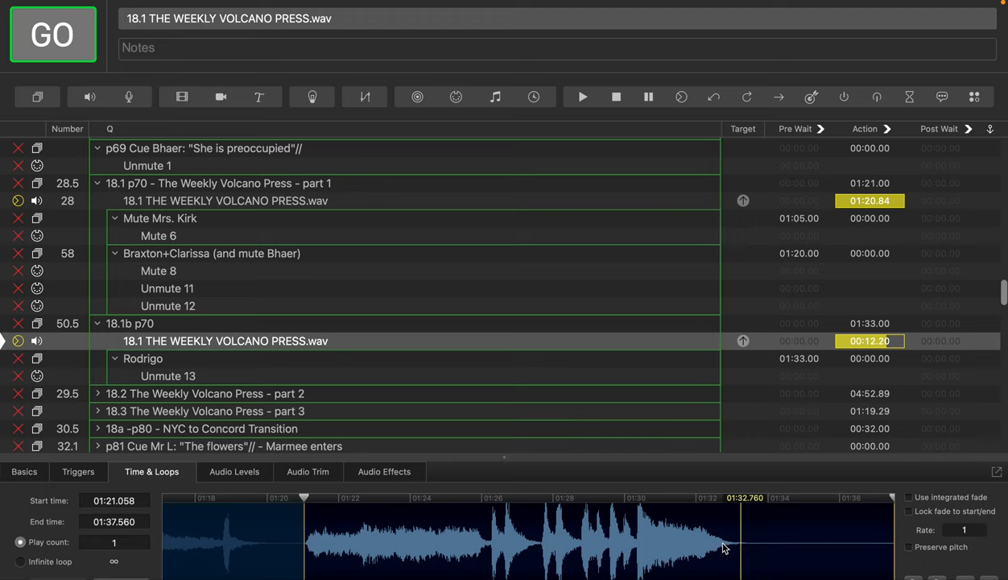
mouse_move(802, 364)
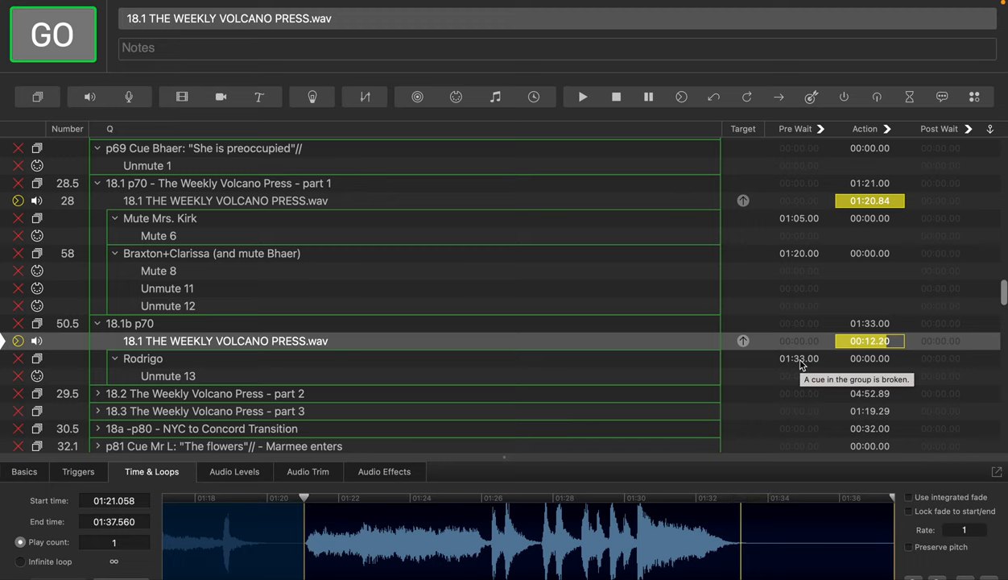
- Cut the Rodrigo subgroup's pre-wait from 1:33 to 00:12.00 to match the trimmed 18.1b audio
click(142, 357)
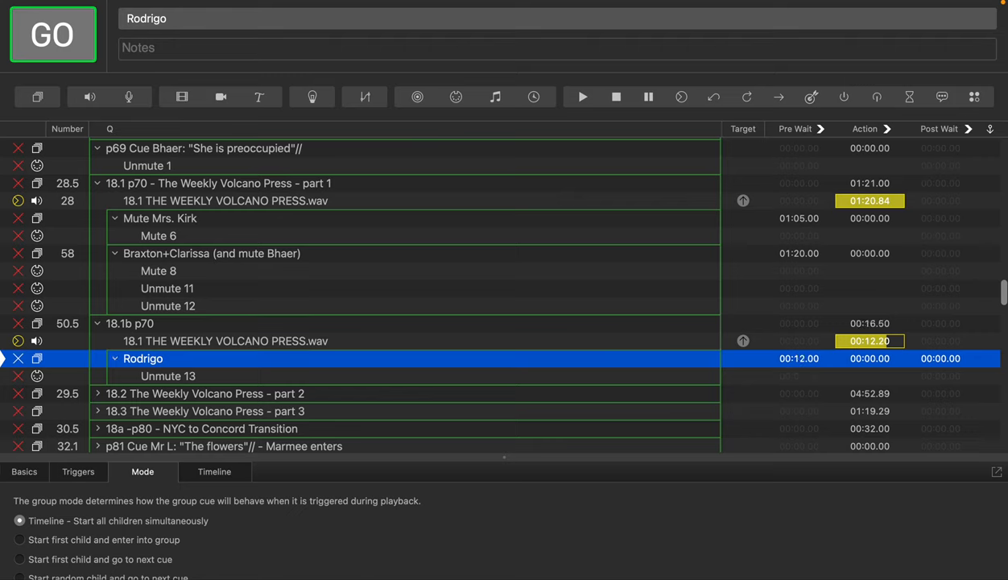
mouse_move(489, 364)
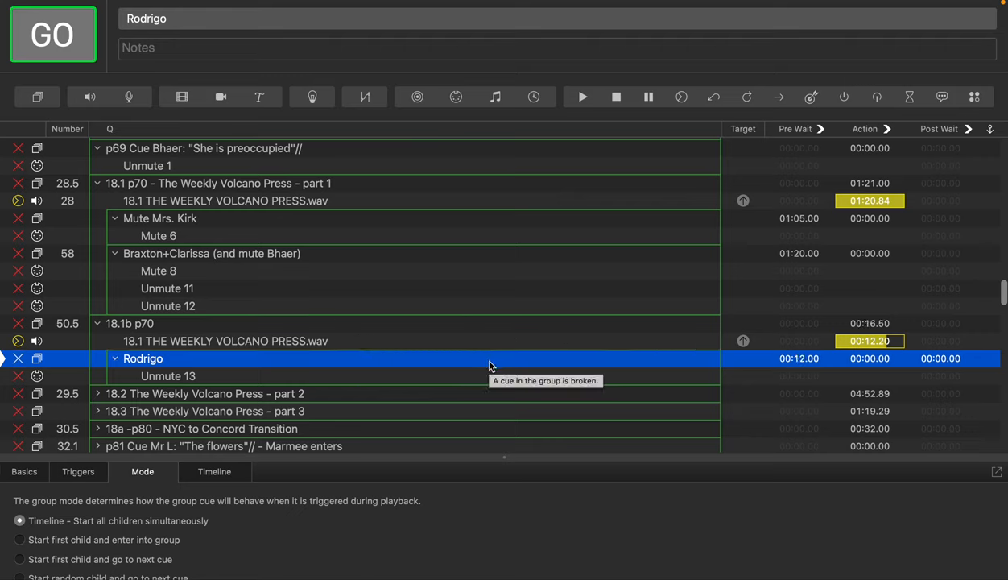
mouse_move(167, 335)
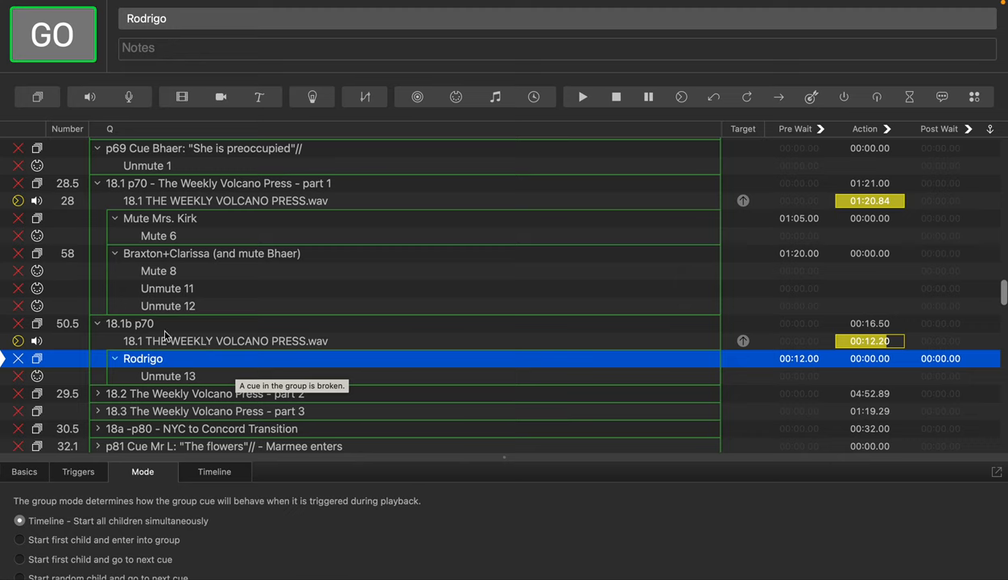
mouse_move(202, 345)
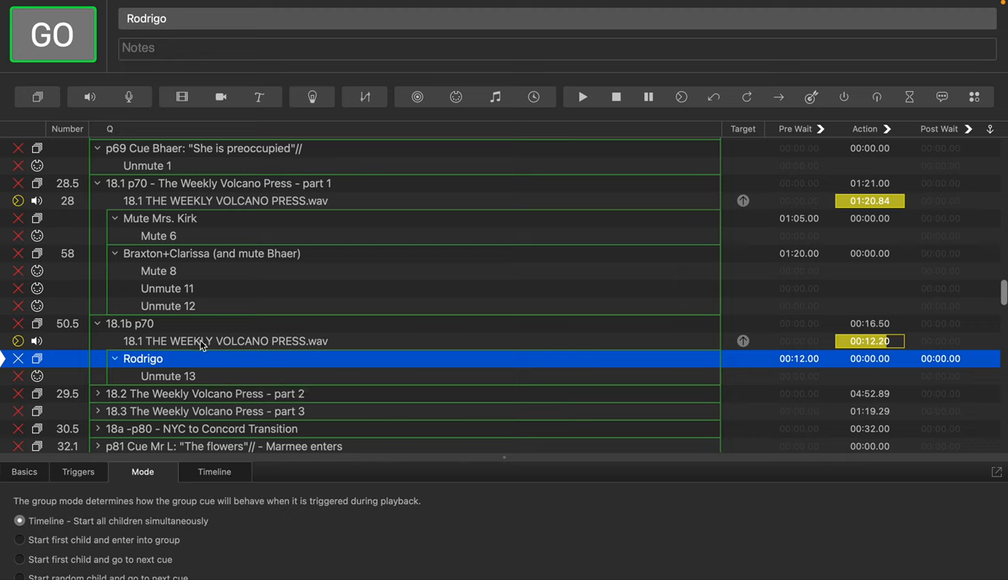
mouse_move(387, 341)
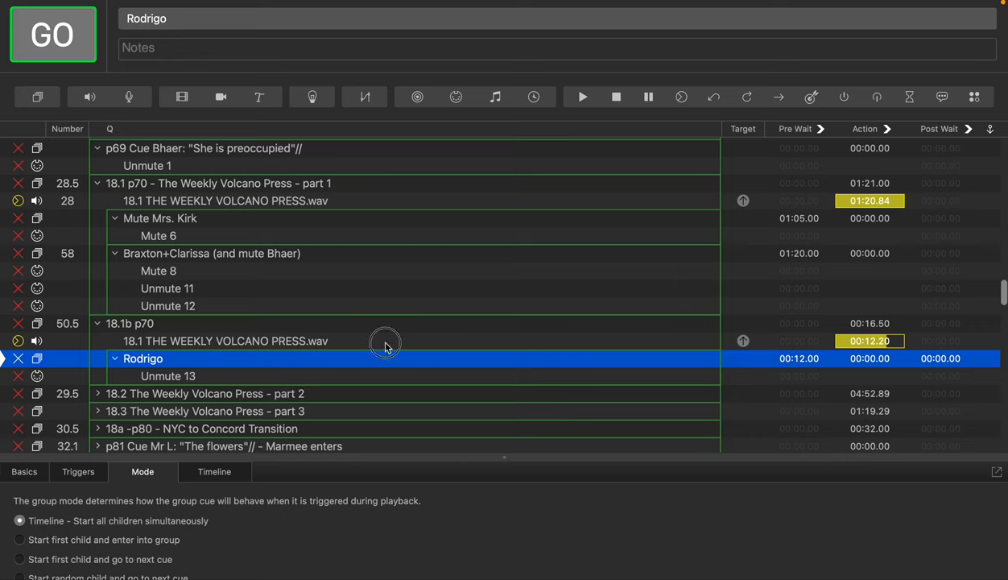
click(226, 341)
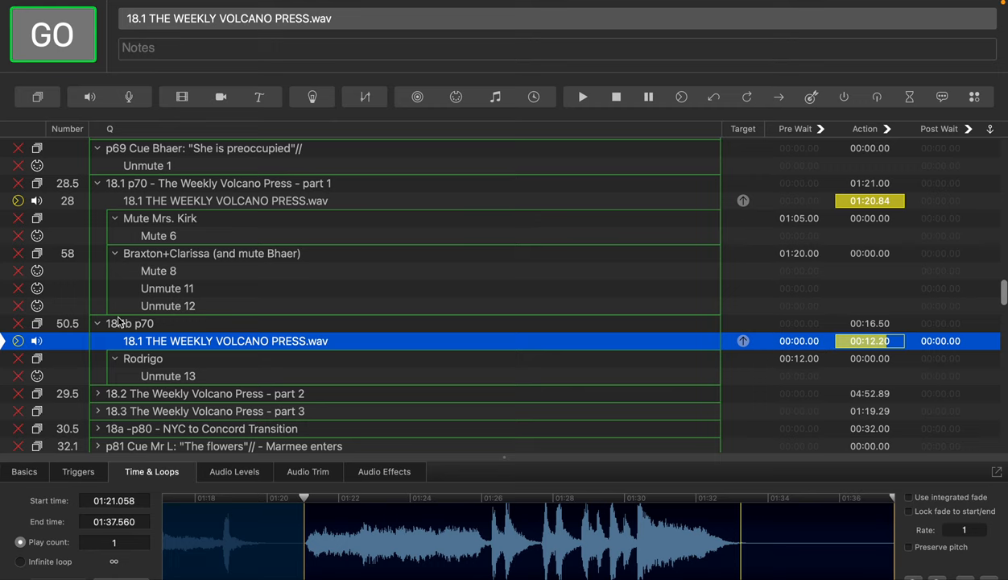
- Check the part 1b audio trim, then confirm the part 1 audio's 0:00–1:21.005 range
click(142, 358)
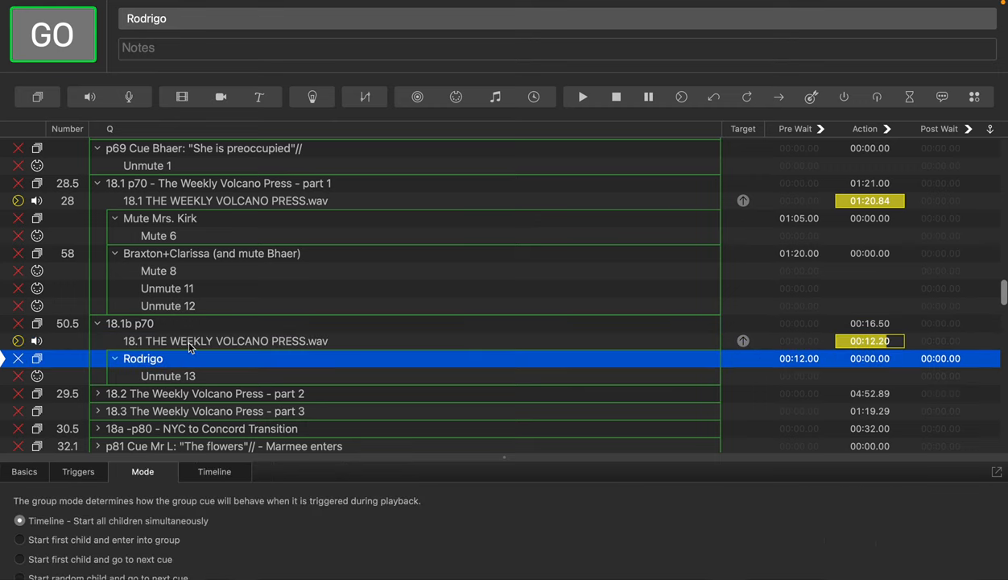
mouse_move(699, 355)
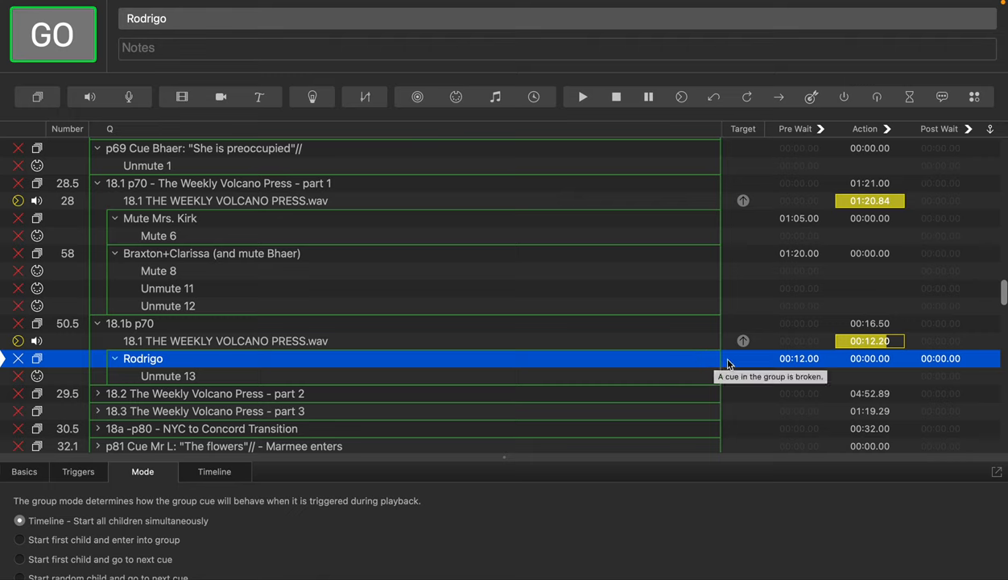
mouse_move(777, 356)
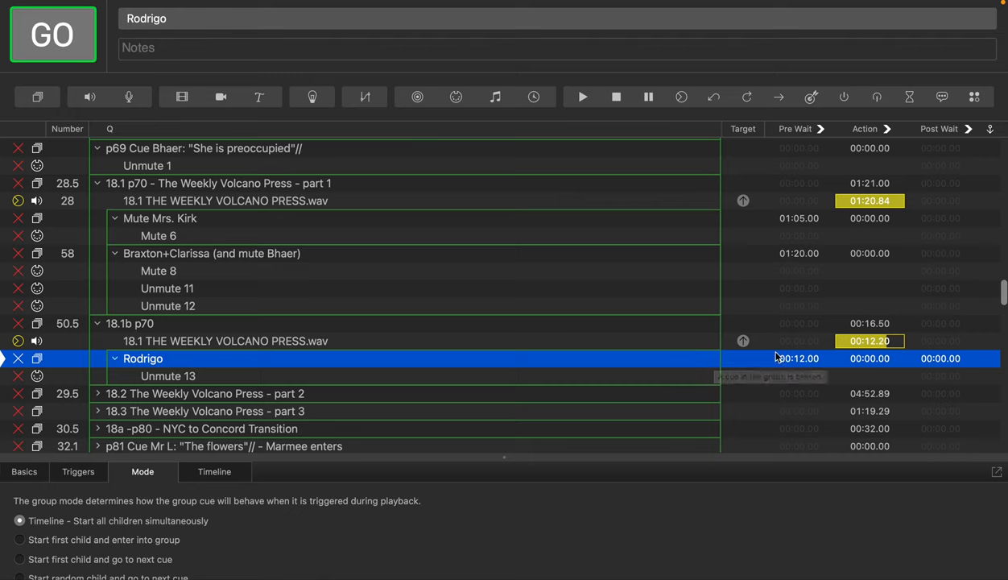
mouse_move(779, 361)
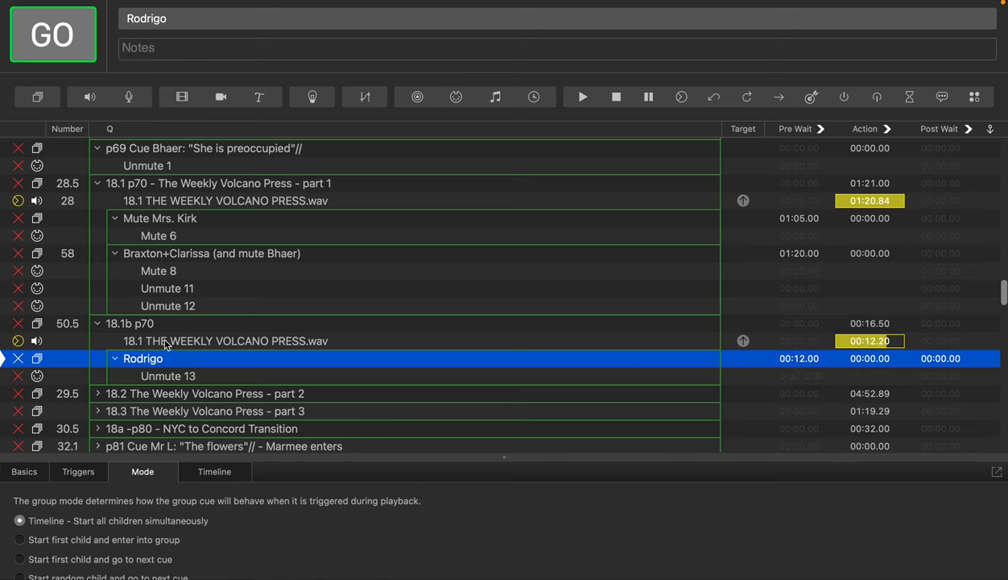
click(224, 341)
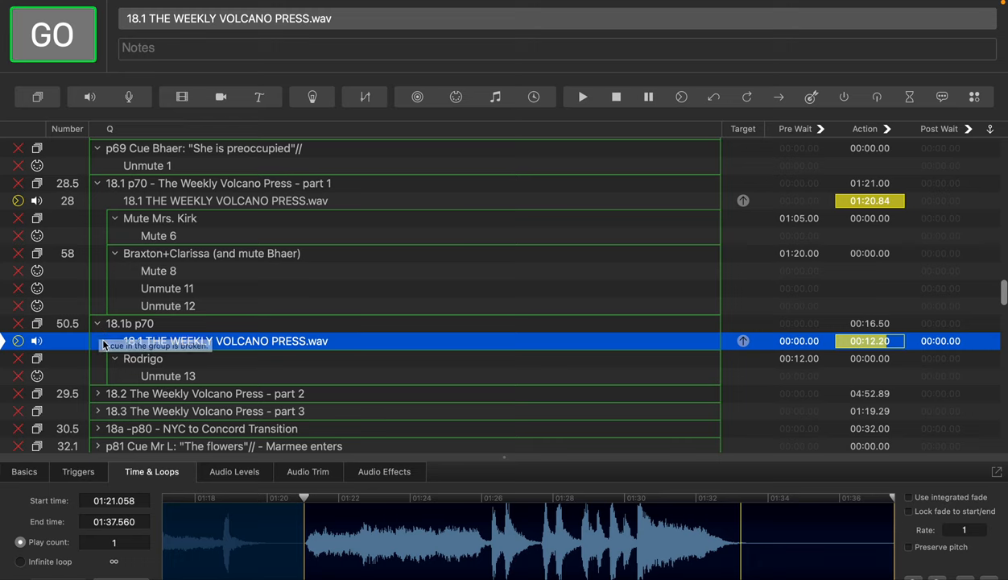
mouse_move(157, 235)
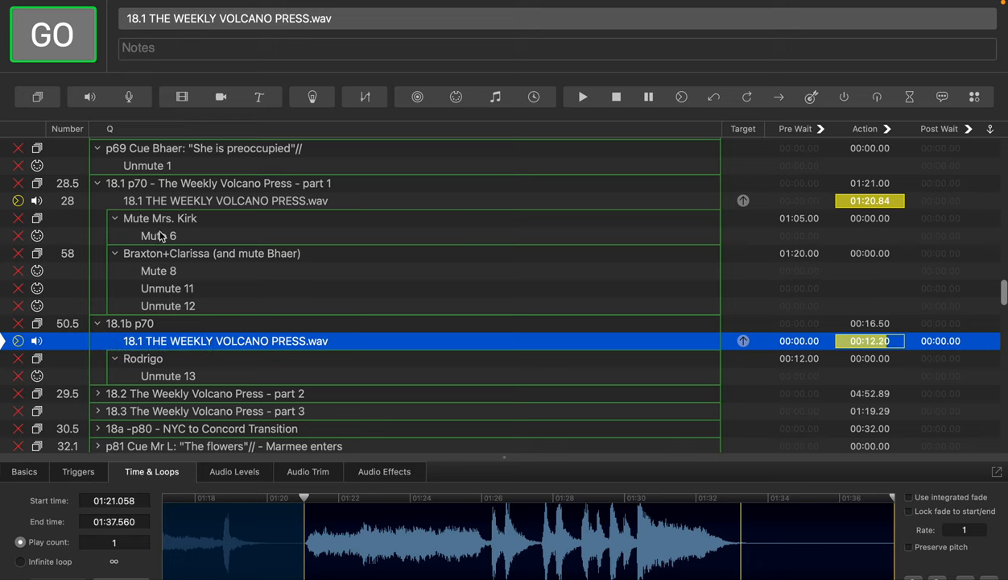
click(225, 200)
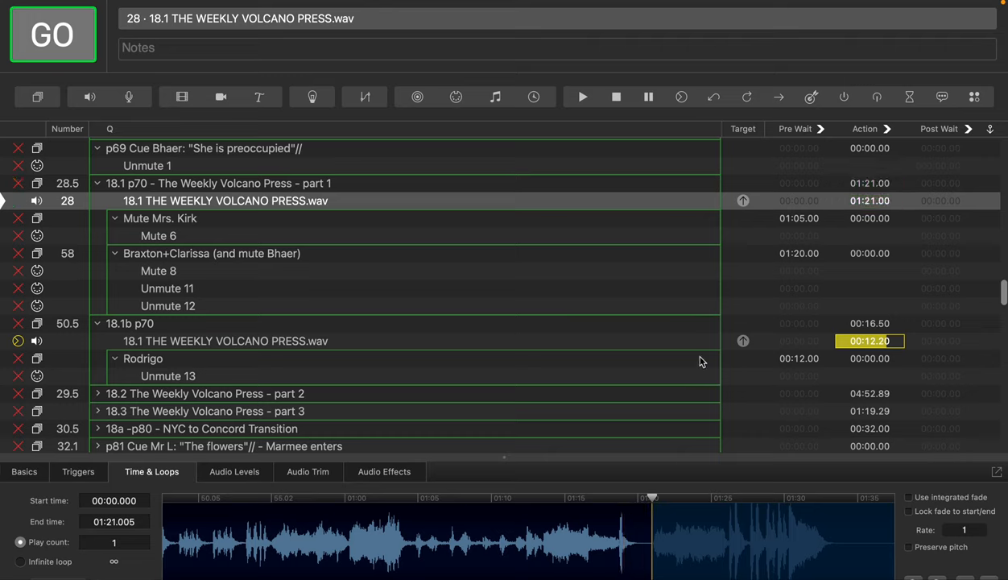
mouse_move(207, 333)
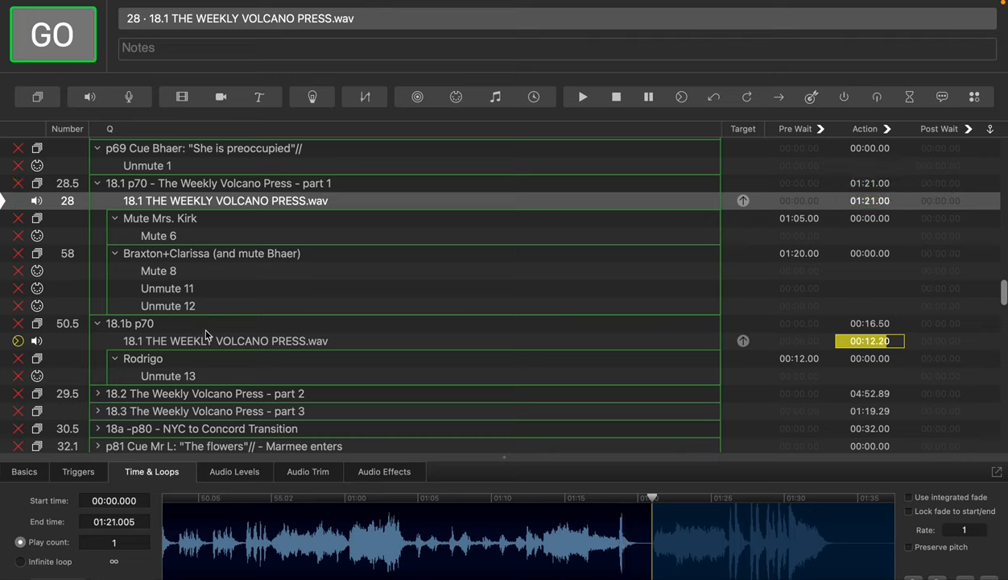
mouse_move(116, 187)
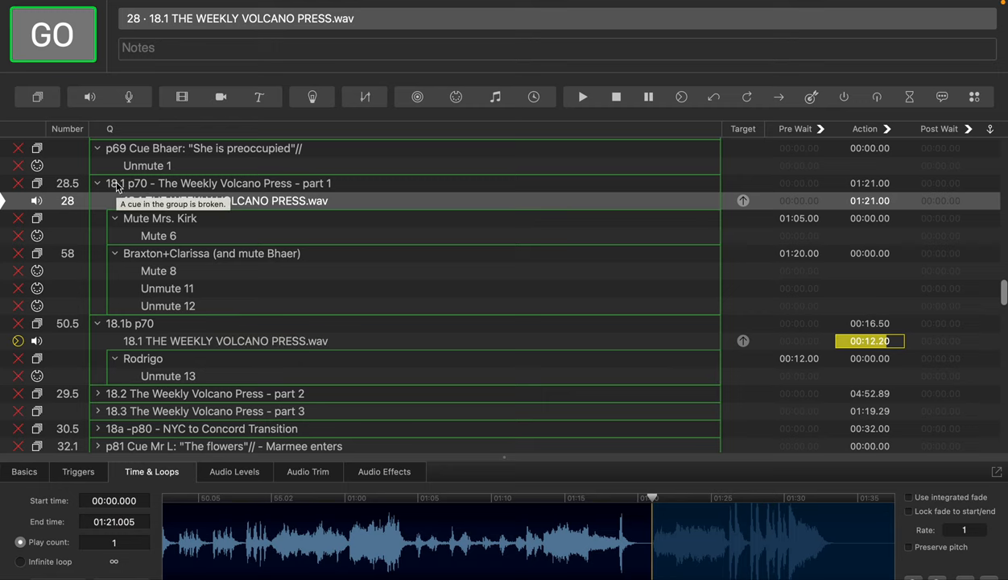
- Recheck the part 1 audio trim, then show the part 1b audio copy's Time & Loops trim (1:21.058 to 1:37.560)
click(129, 322)
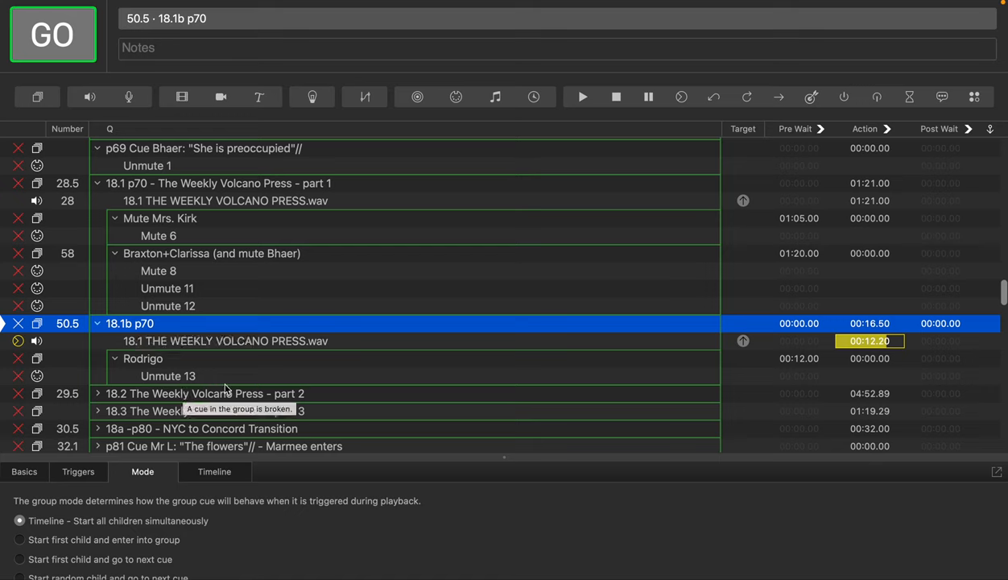
mouse_move(254, 380)
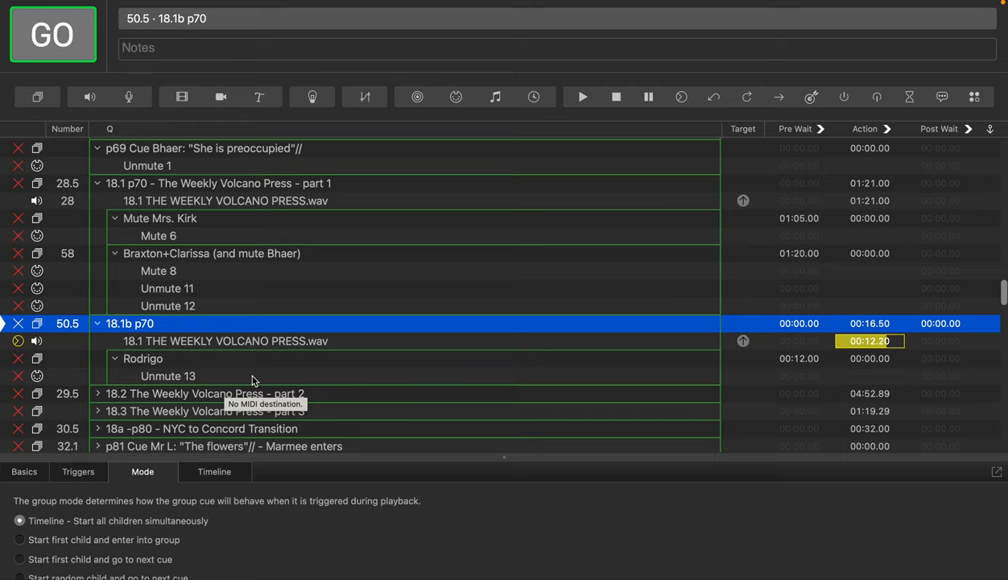
mouse_move(261, 292)
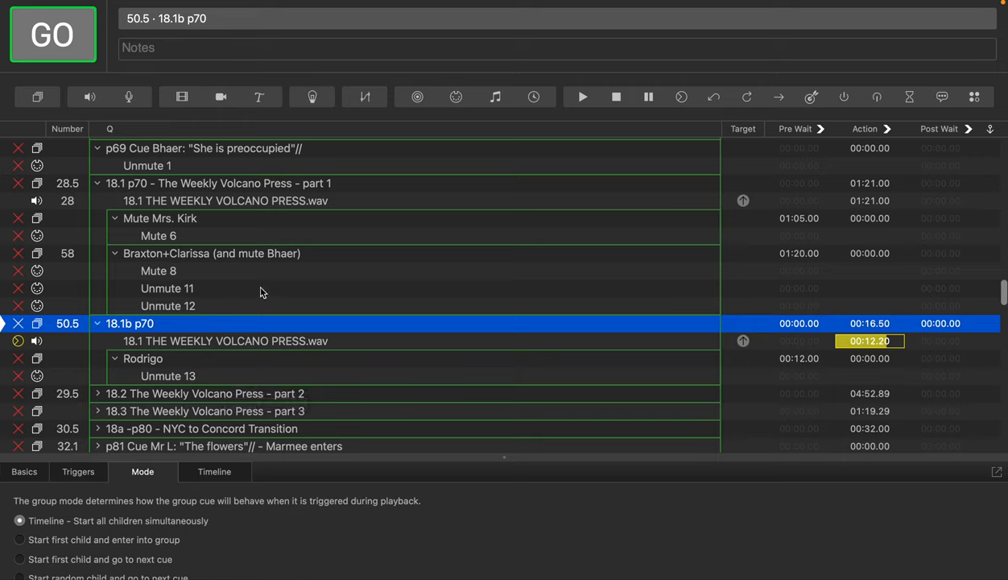
mouse_move(192, 287)
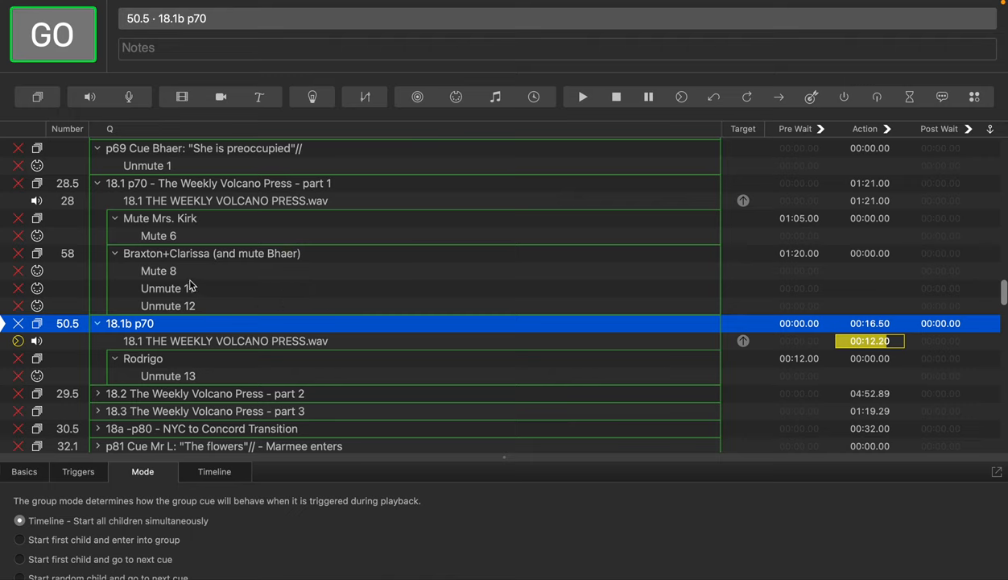
mouse_move(169, 258)
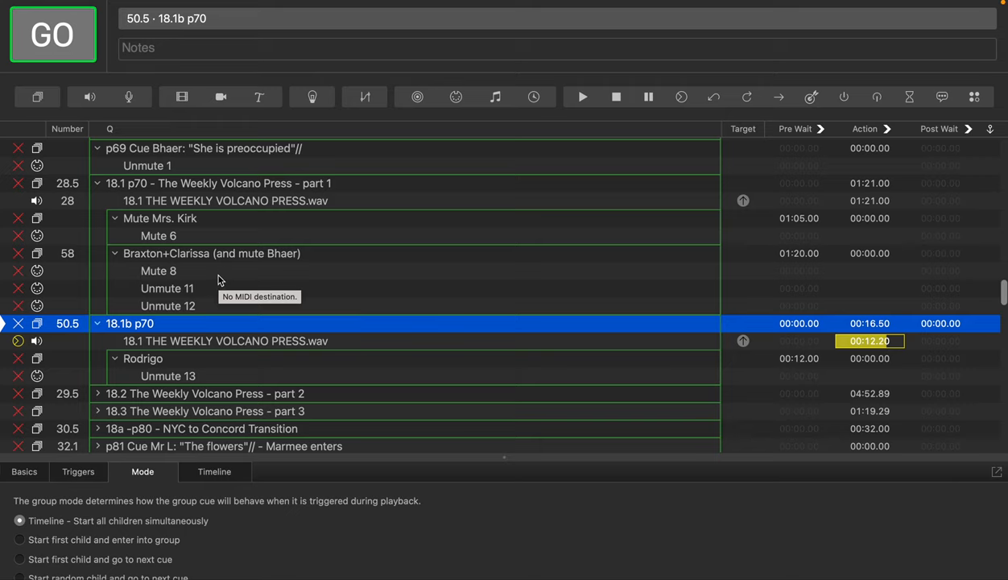
mouse_move(157, 268)
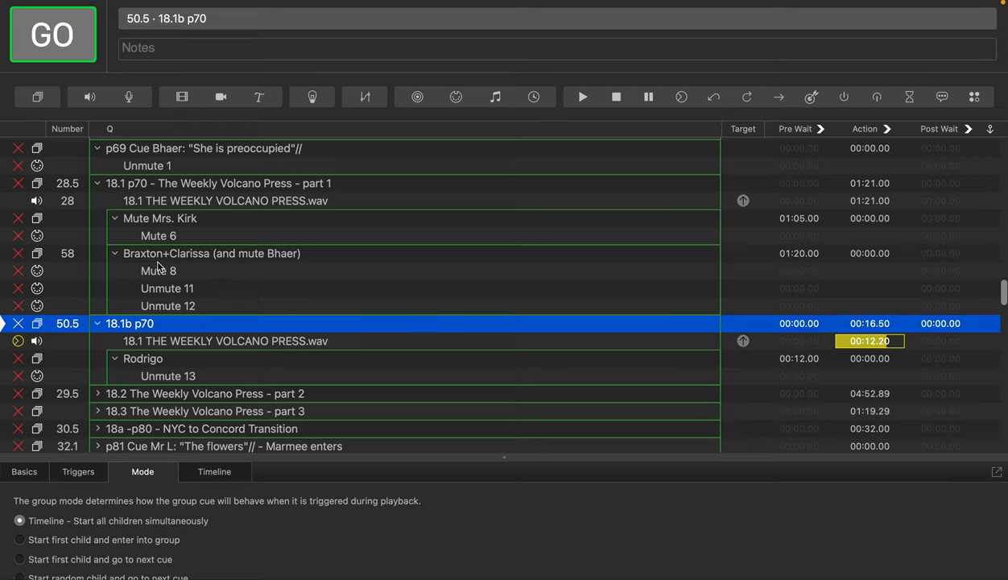
mouse_move(191, 261)
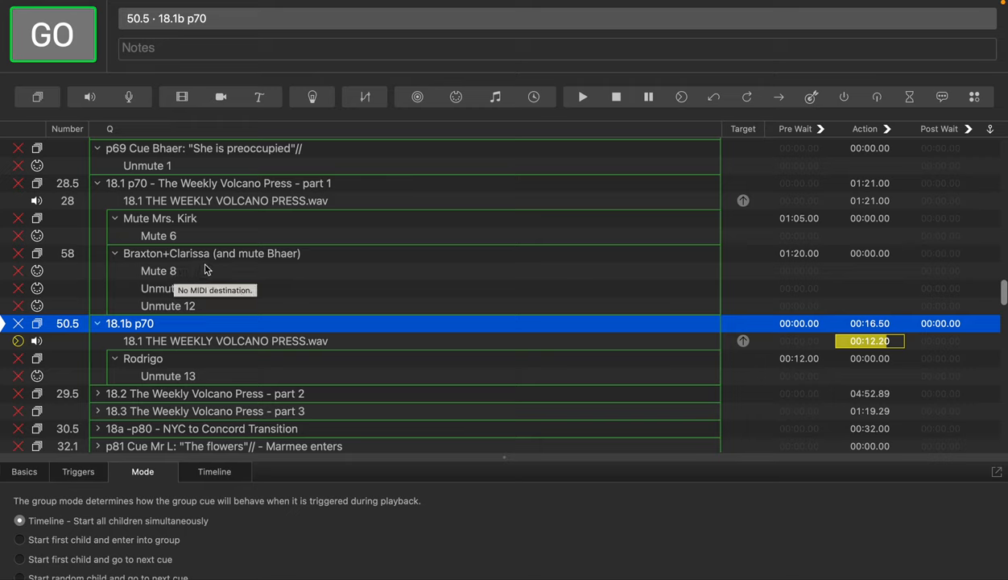
mouse_move(215, 301)
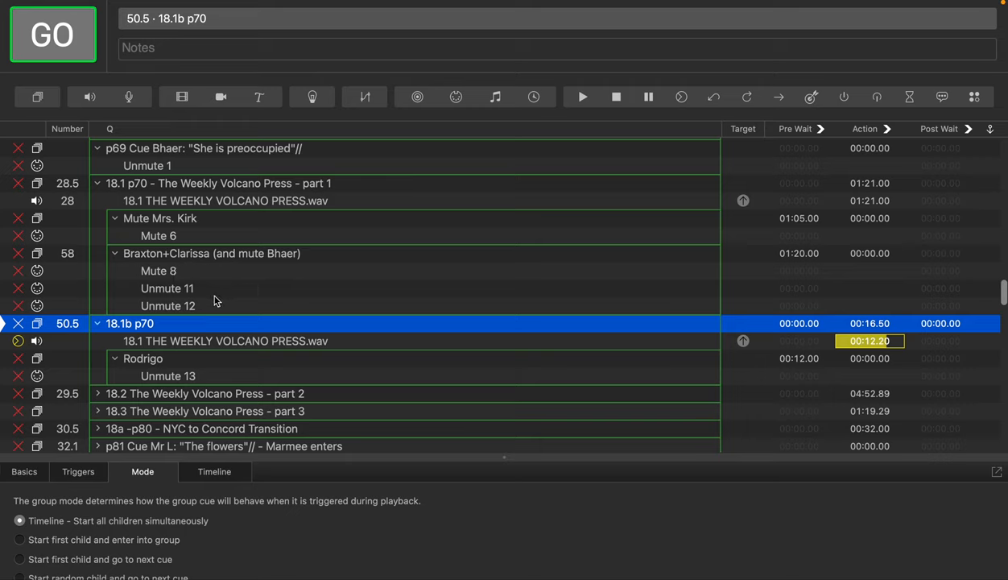
mouse_move(171, 283)
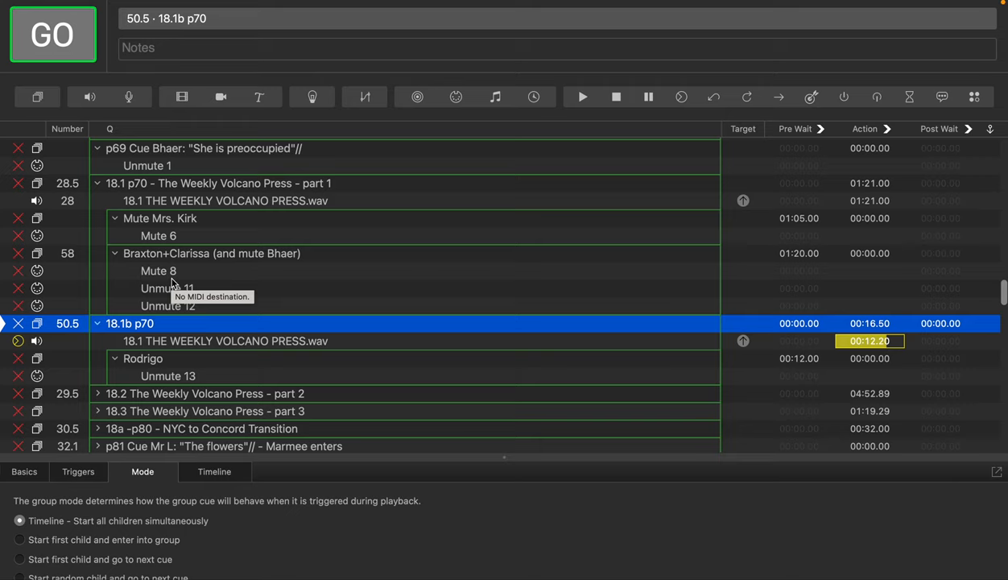
mouse_move(177, 264)
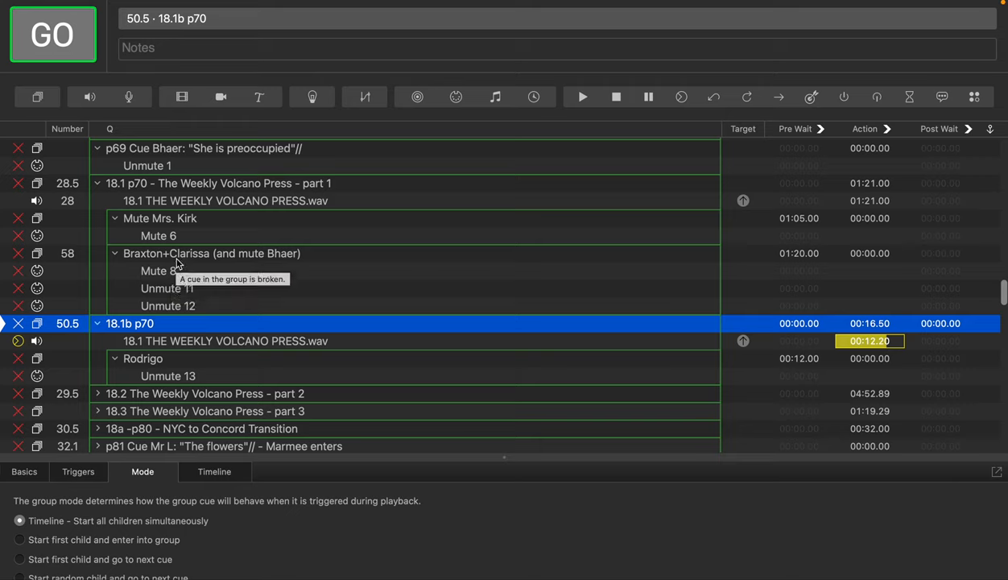
mouse_move(171, 222)
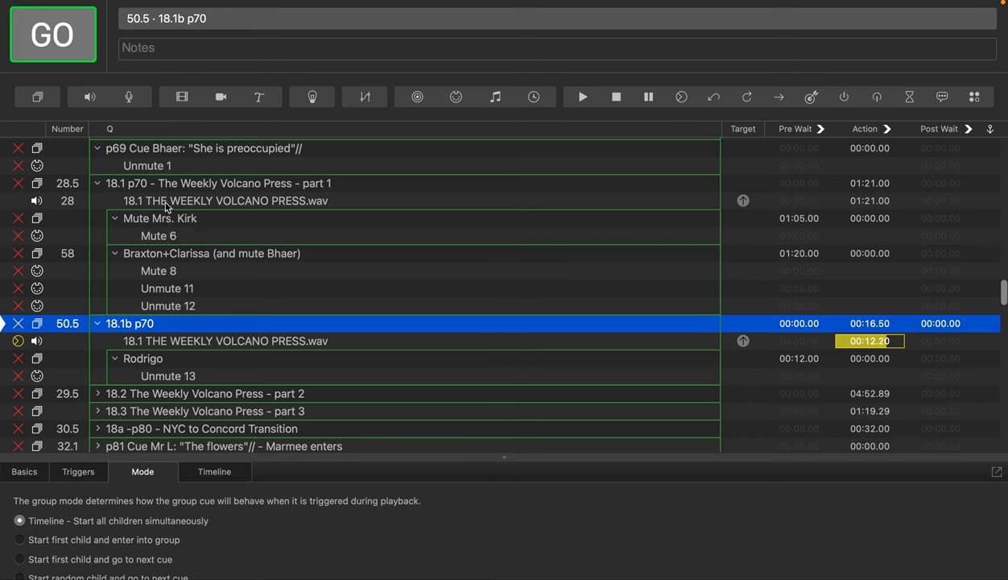
click(225, 199)
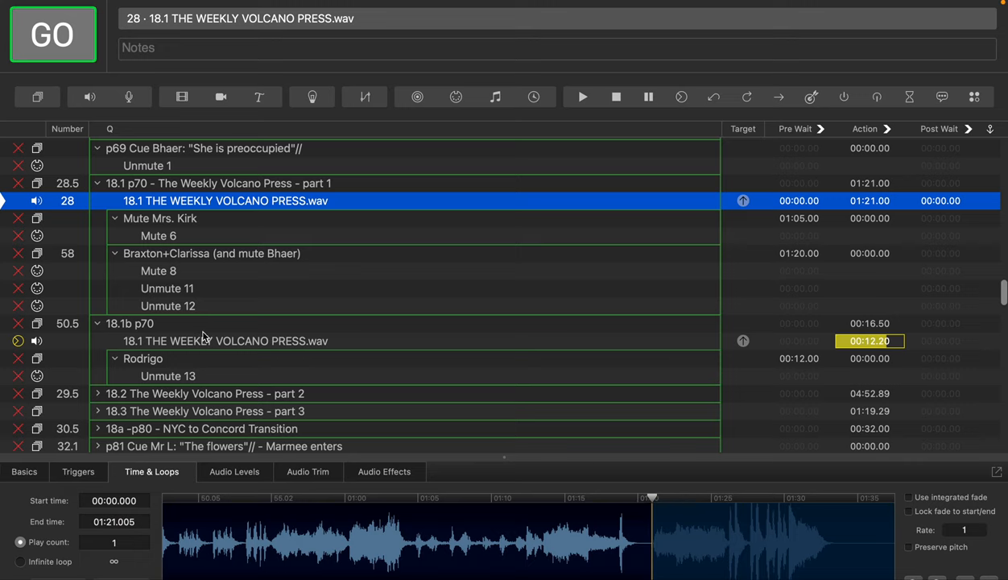
click(129, 322)
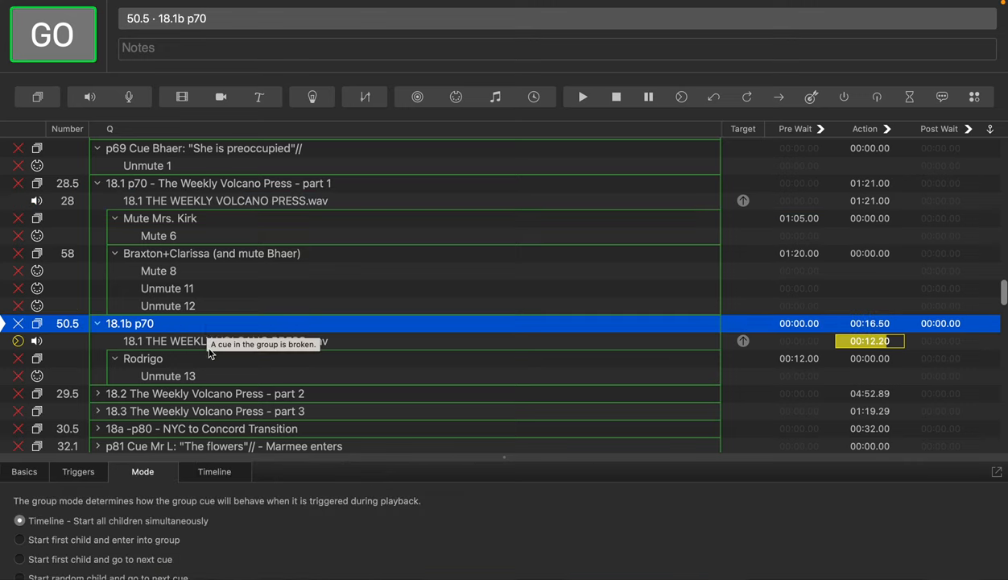
click(225, 341)
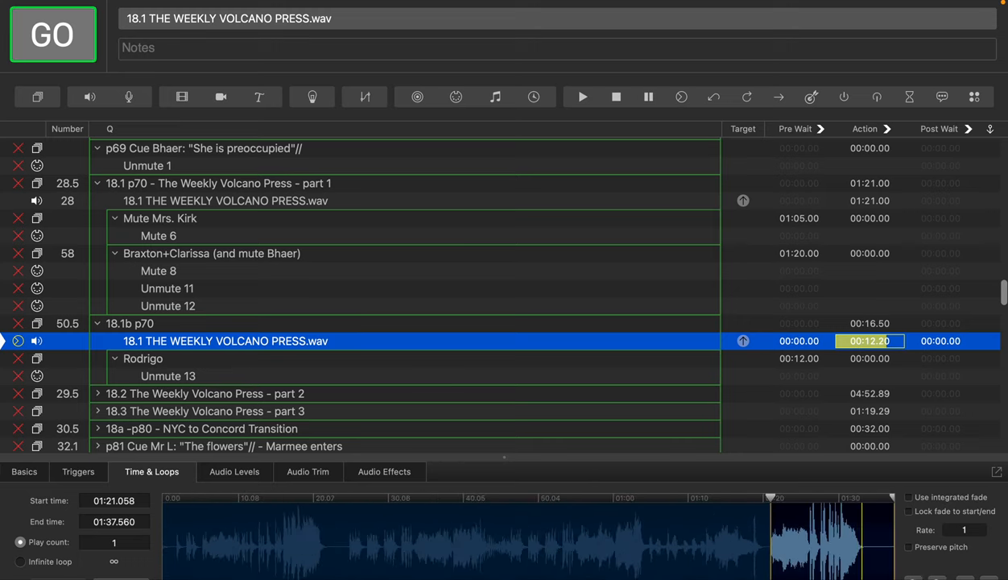
mouse_move(103, 337)
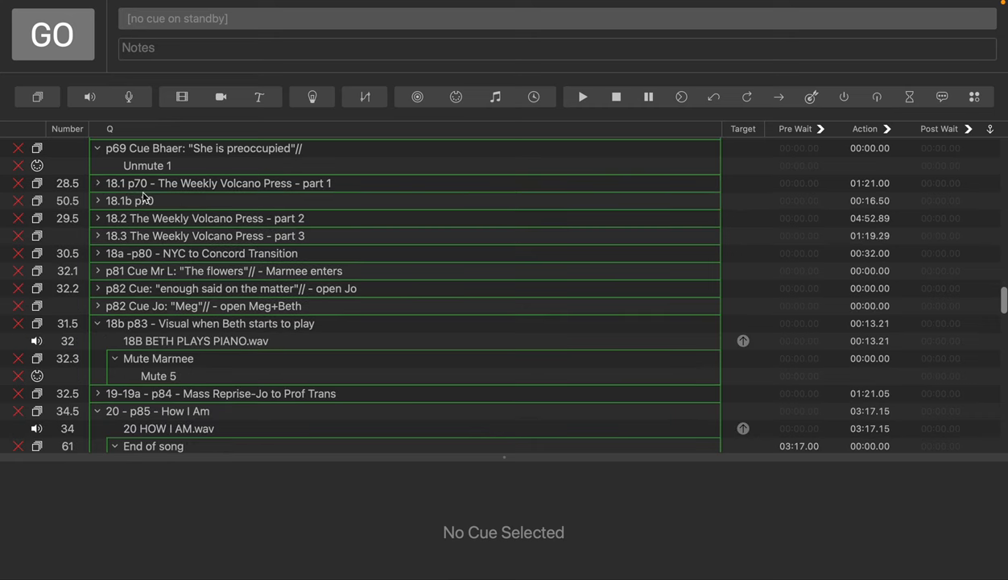
mouse_move(148, 207)
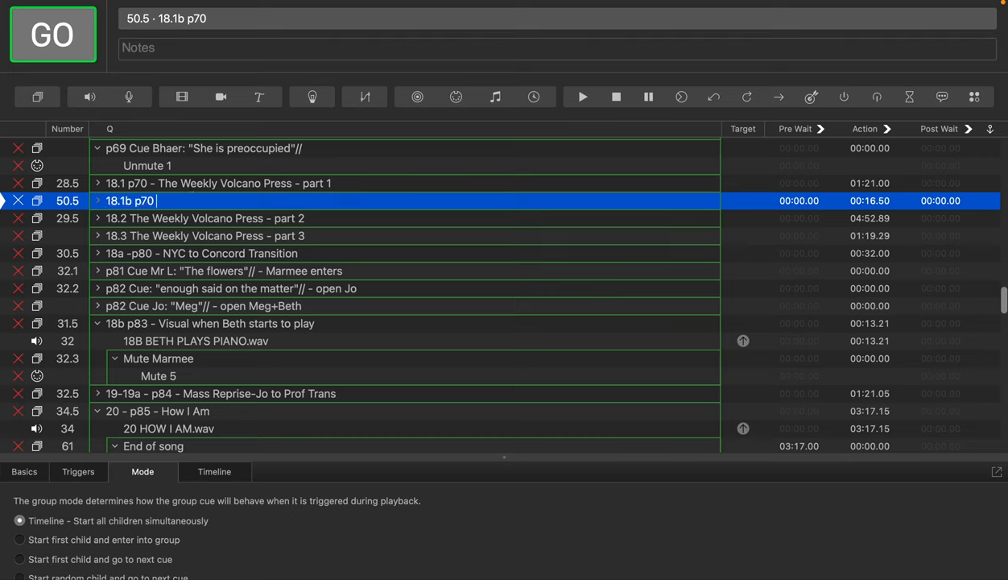
- Rename the groups to end with '- part 1b' and 'part 1a'
text(- part)
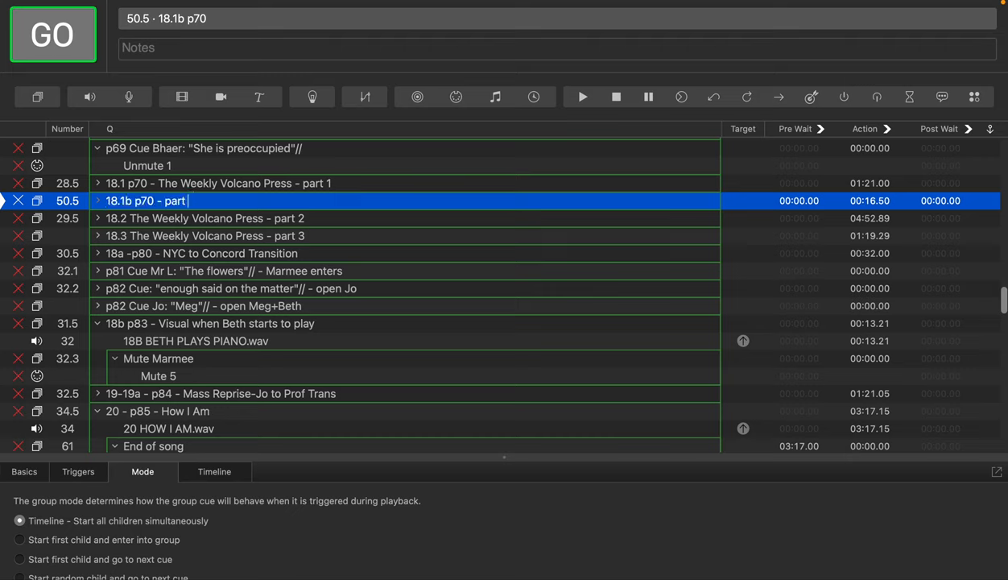
text(1b)
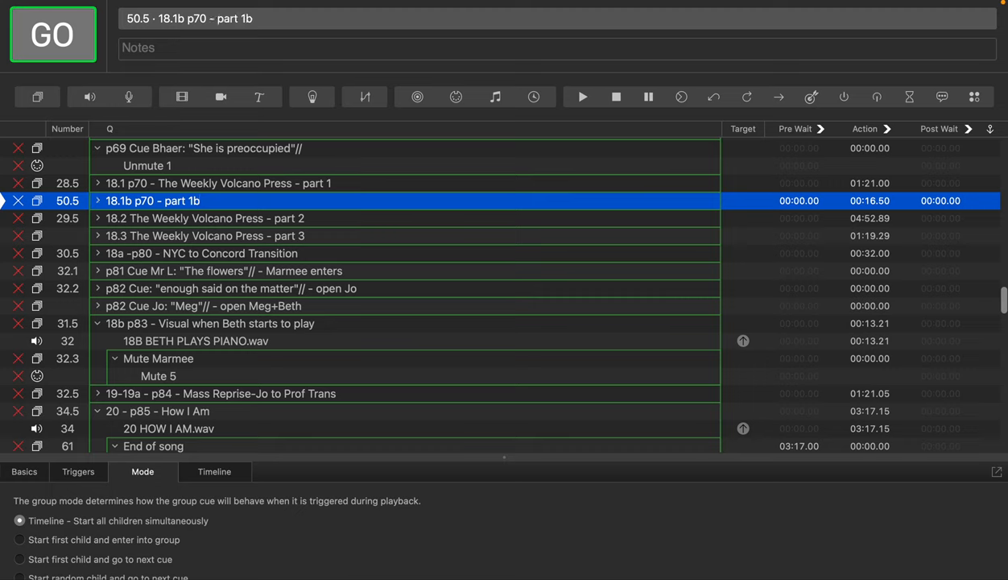
click(218, 184)
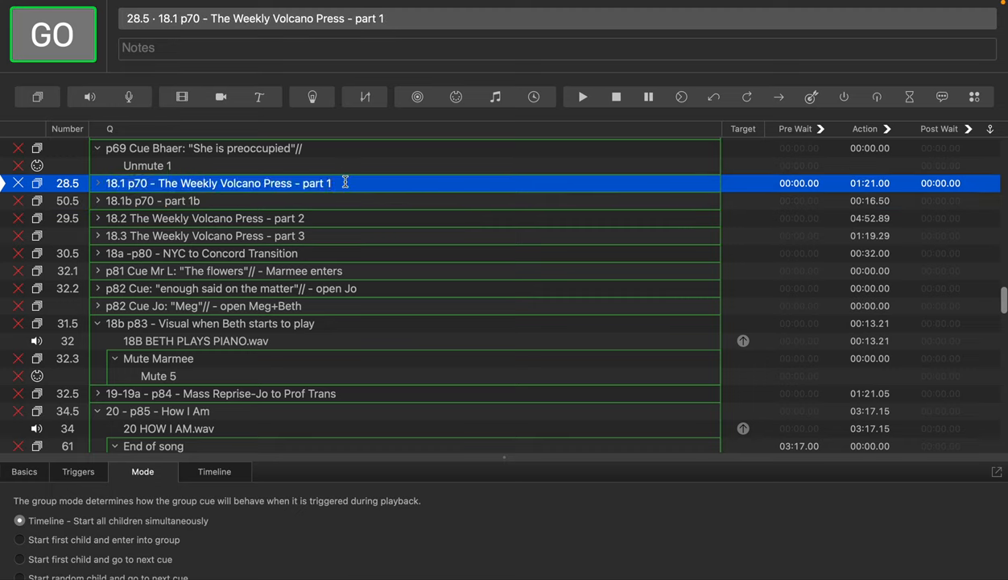
text(a)
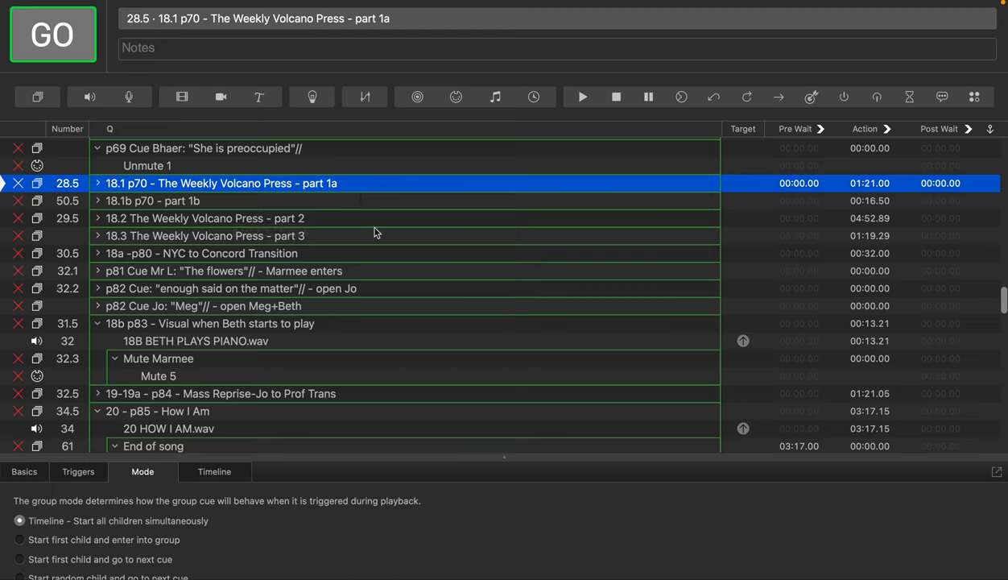
mouse_move(139, 309)
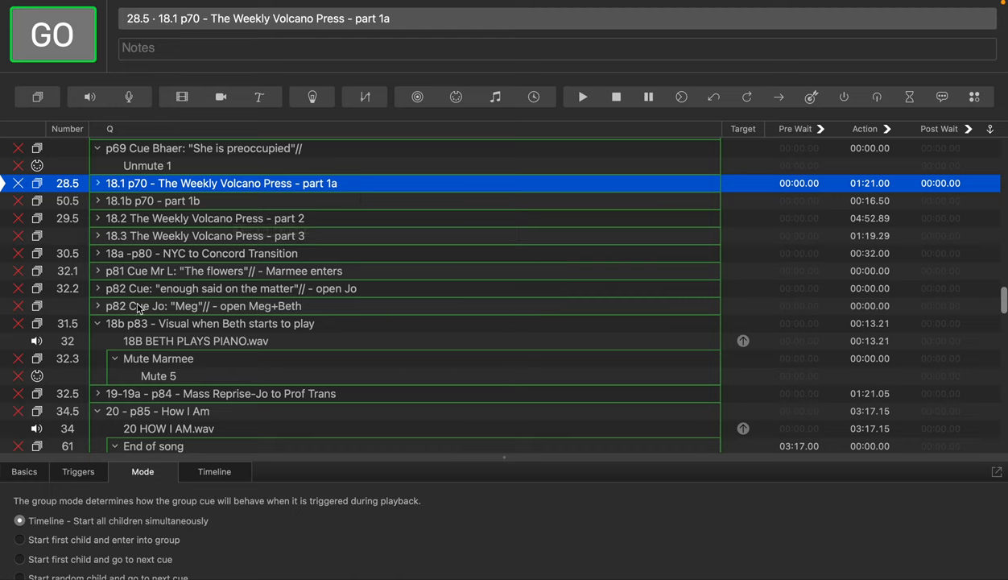